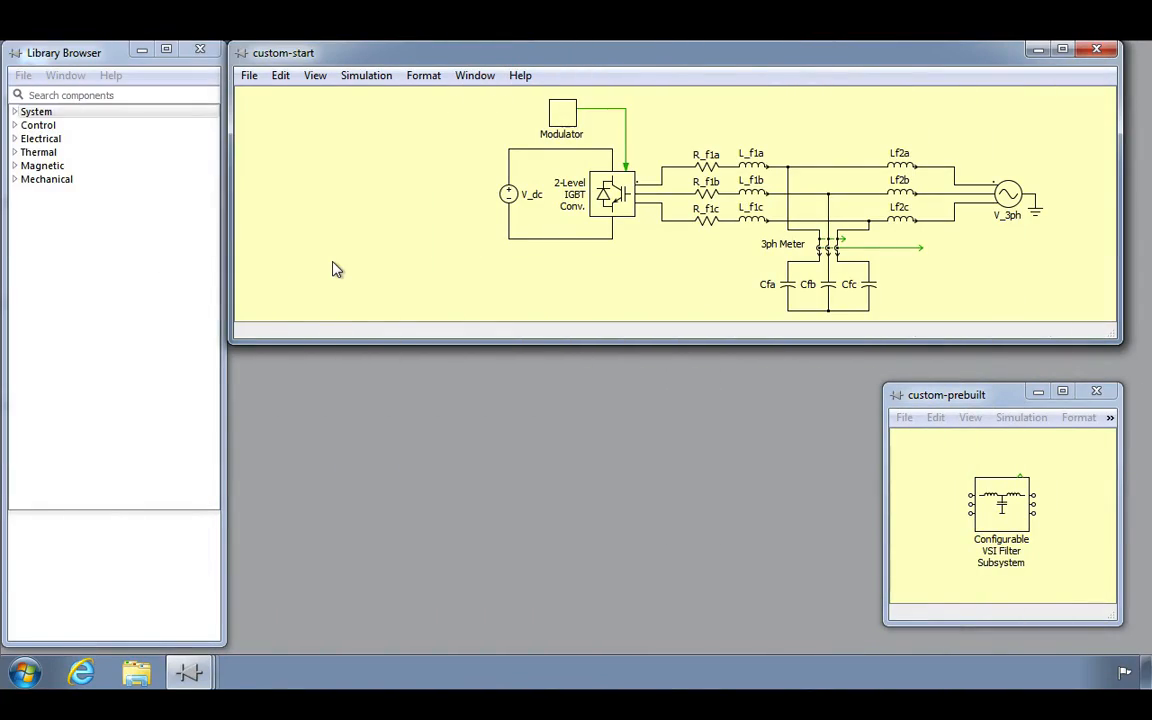
mouse_move(300, 254)
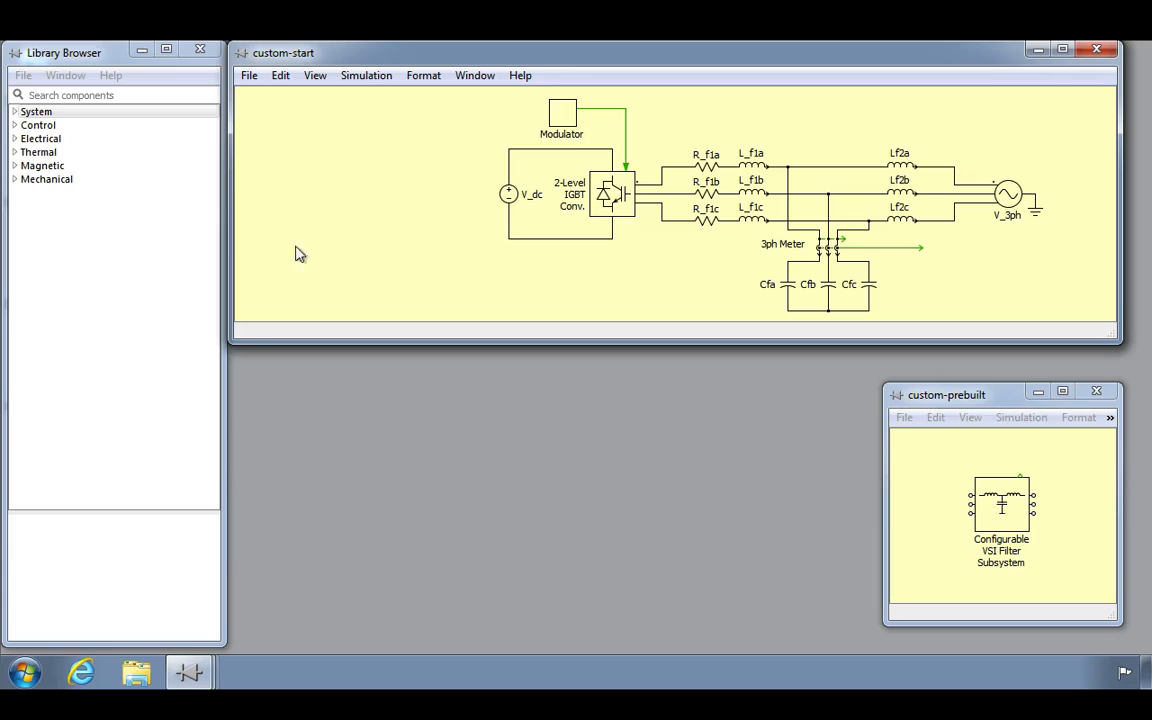
- Place a plain Subsystem block from the System library onto the custom-start schematic
left_click(36, 112)
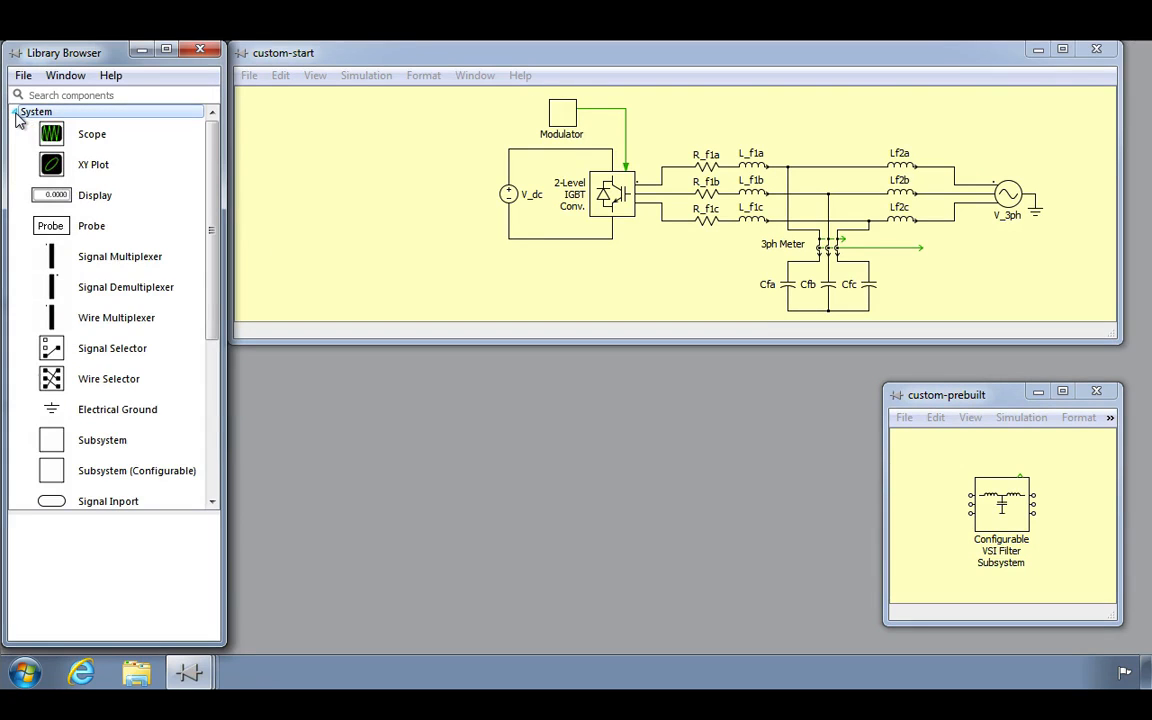
left_click(102, 440)
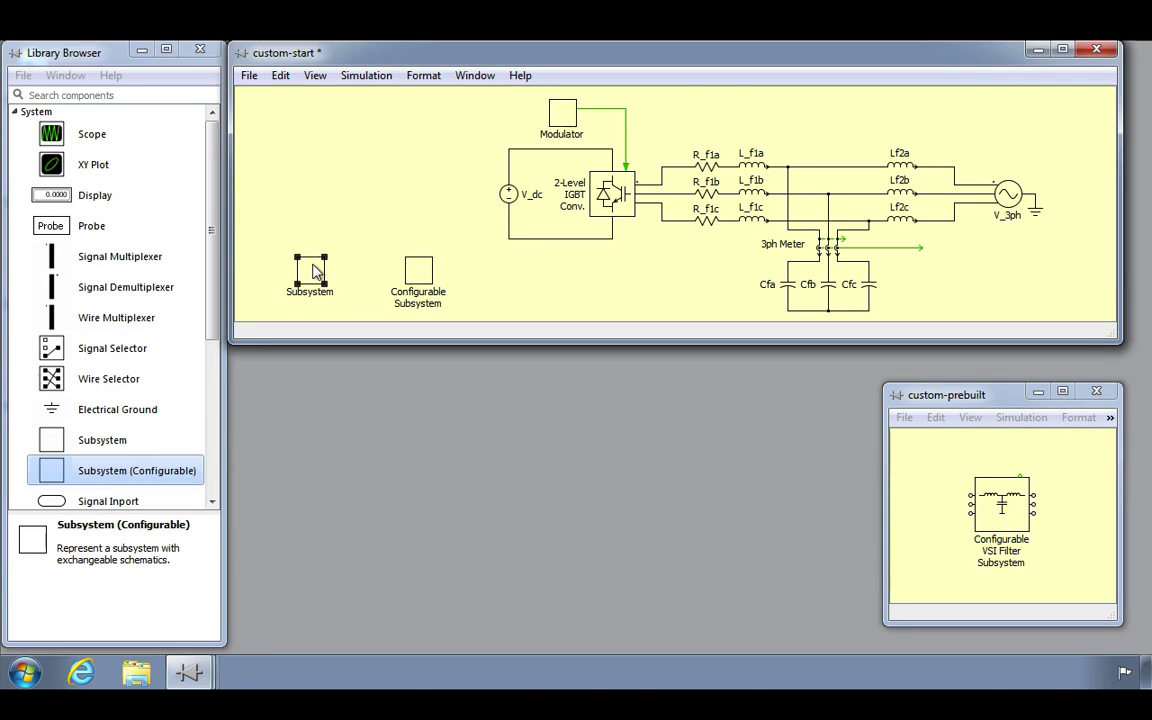
- Open the Subsystem block's empty internal schematic and enlarge its window
double_click(308, 270)
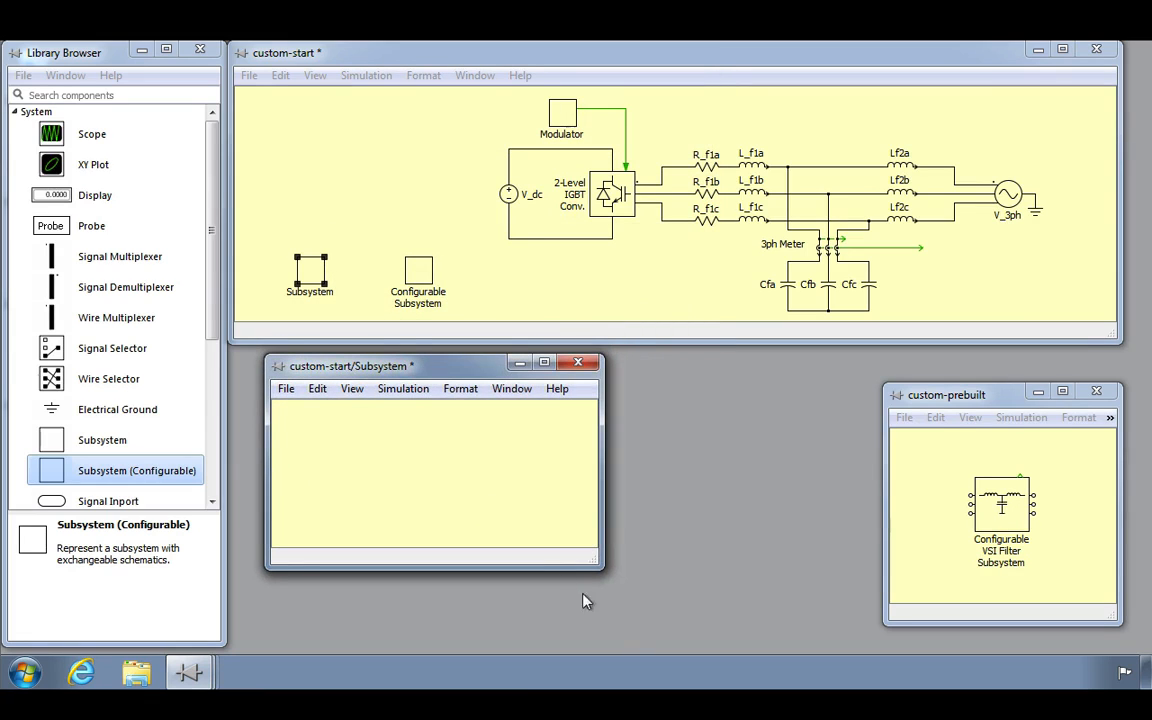
left_click_drag(600, 568, 722, 624)
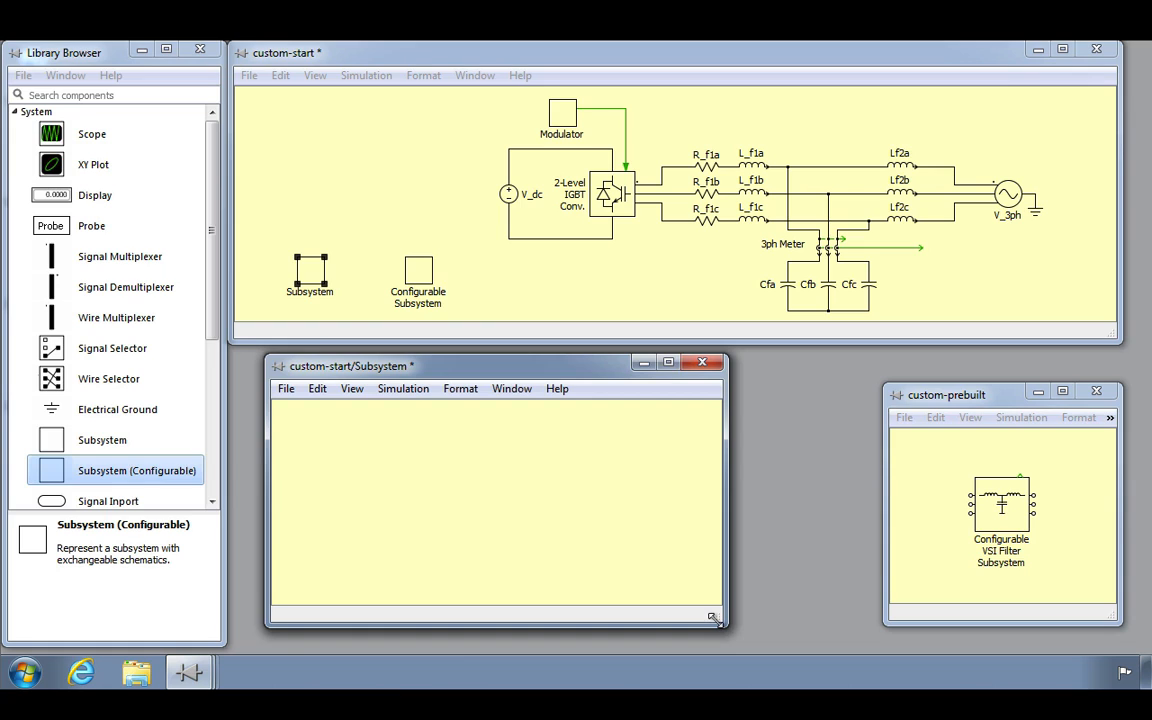
mouse_move(710, 584)
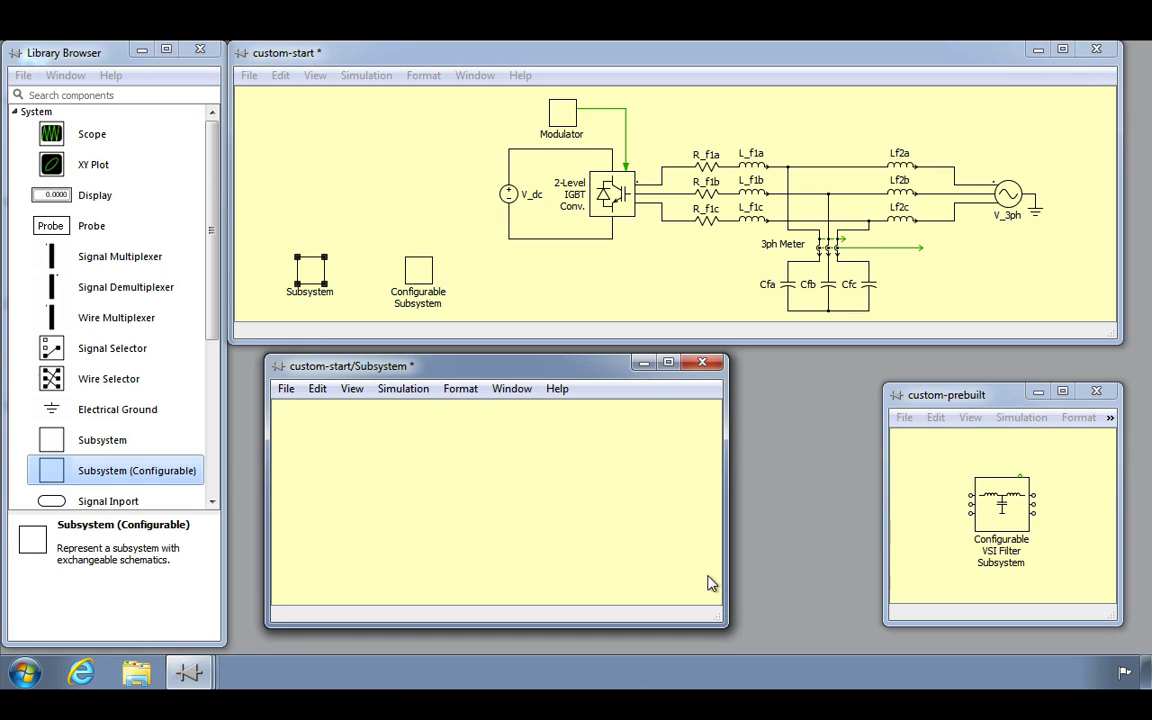
mouse_move(704, 140)
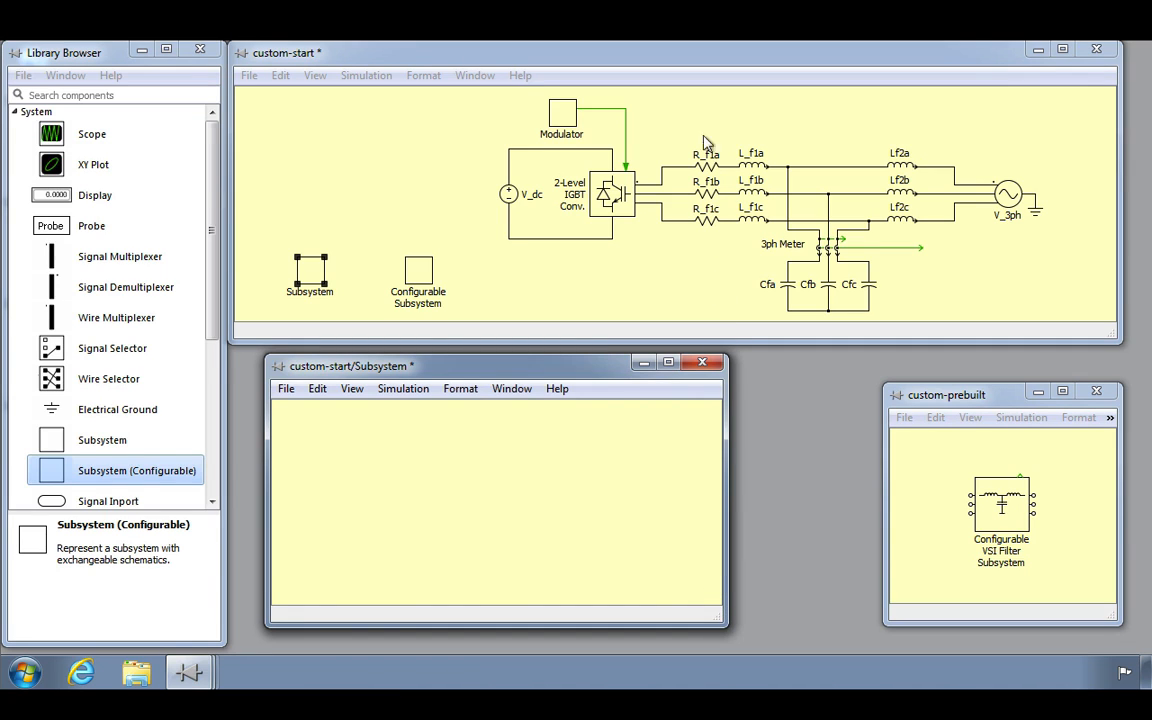
- Copy the LCL filter's R, L, C components and 3ph Meter into the Subsystem schematic
left_click_drag(696, 136, 890, 296)
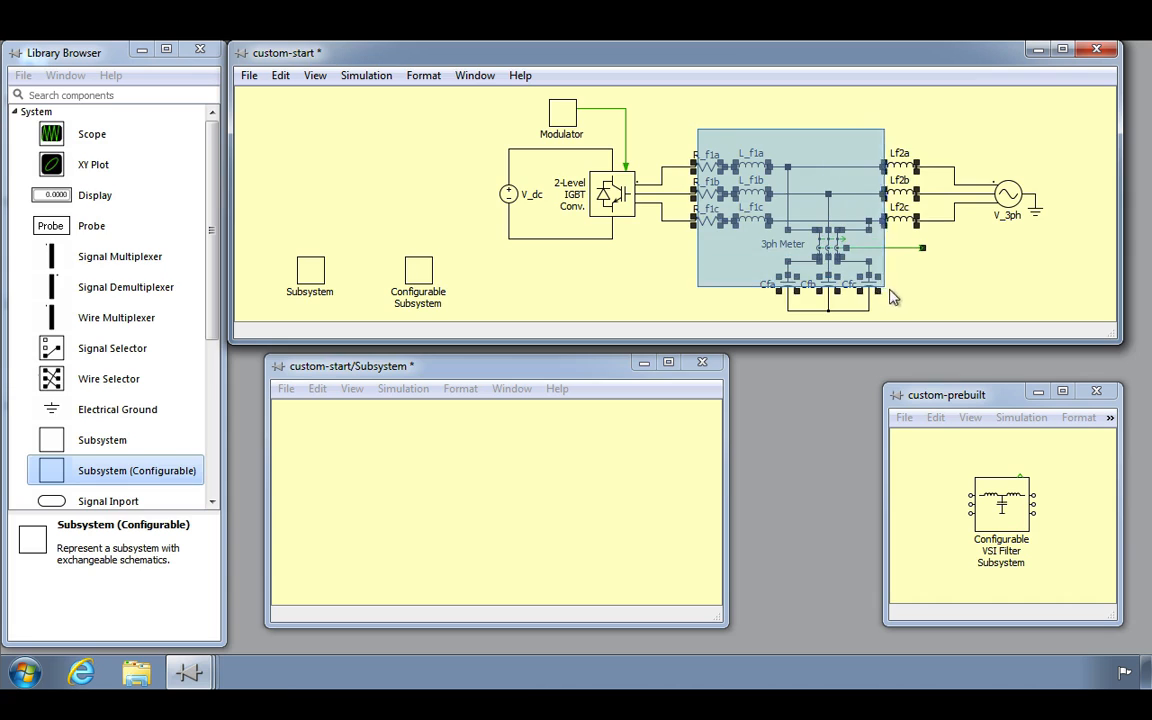
left_click(890, 298)
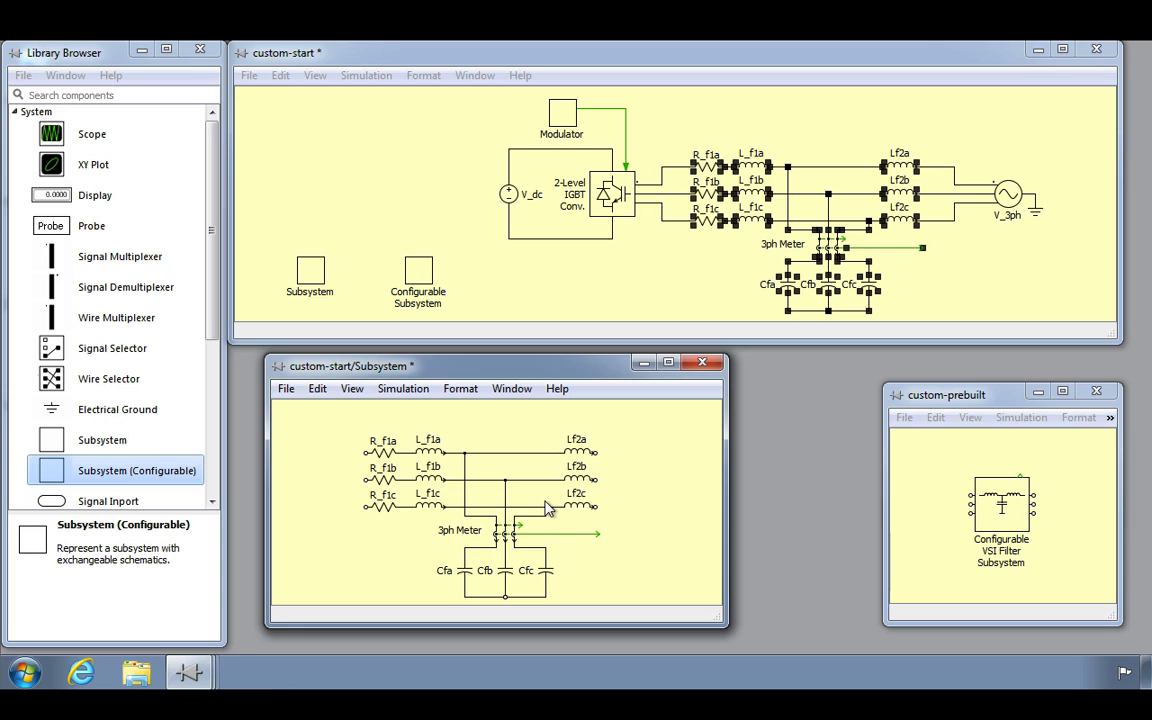
mouse_move(220, 340)
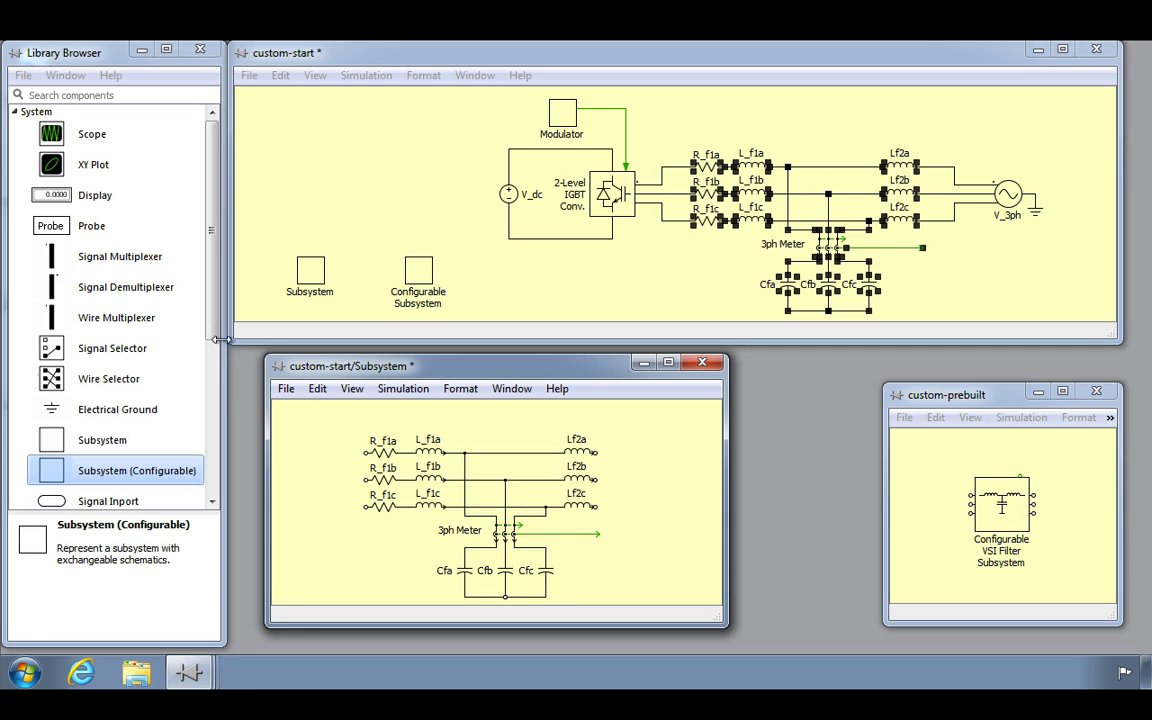
- Add Electrical Port blocks 1–3 and 4–6 terminating the filter's phase lines inside the subsystem
scroll("down", 3)
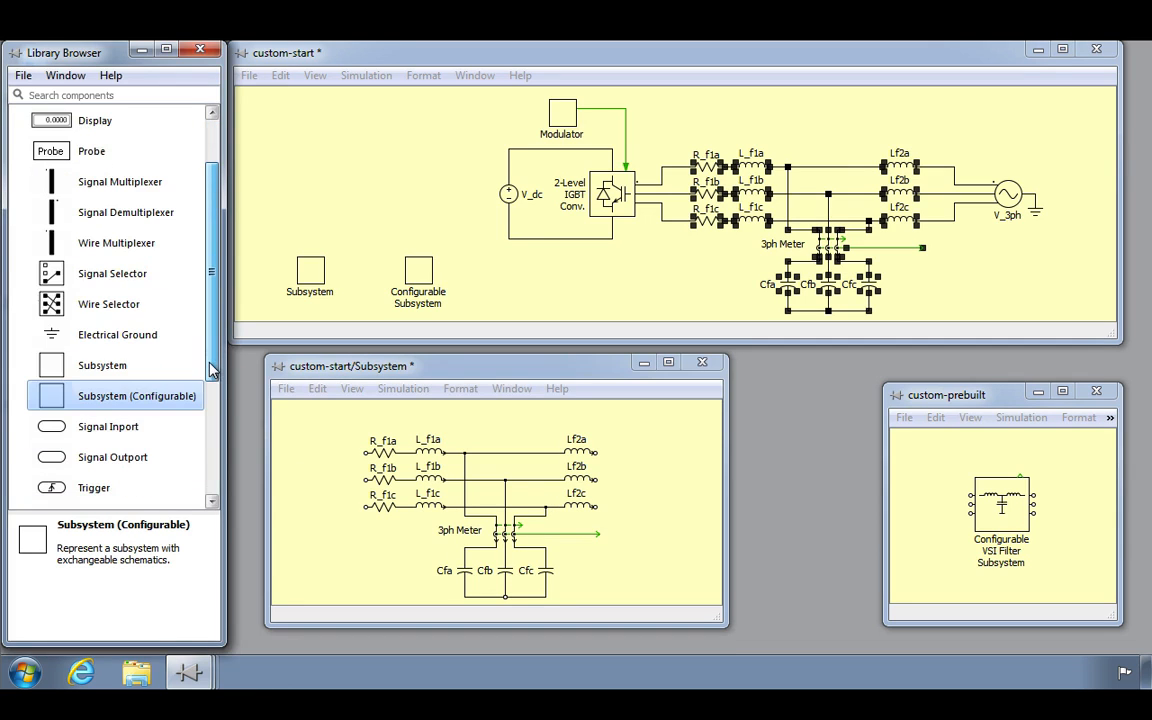
scroll("down", 3)
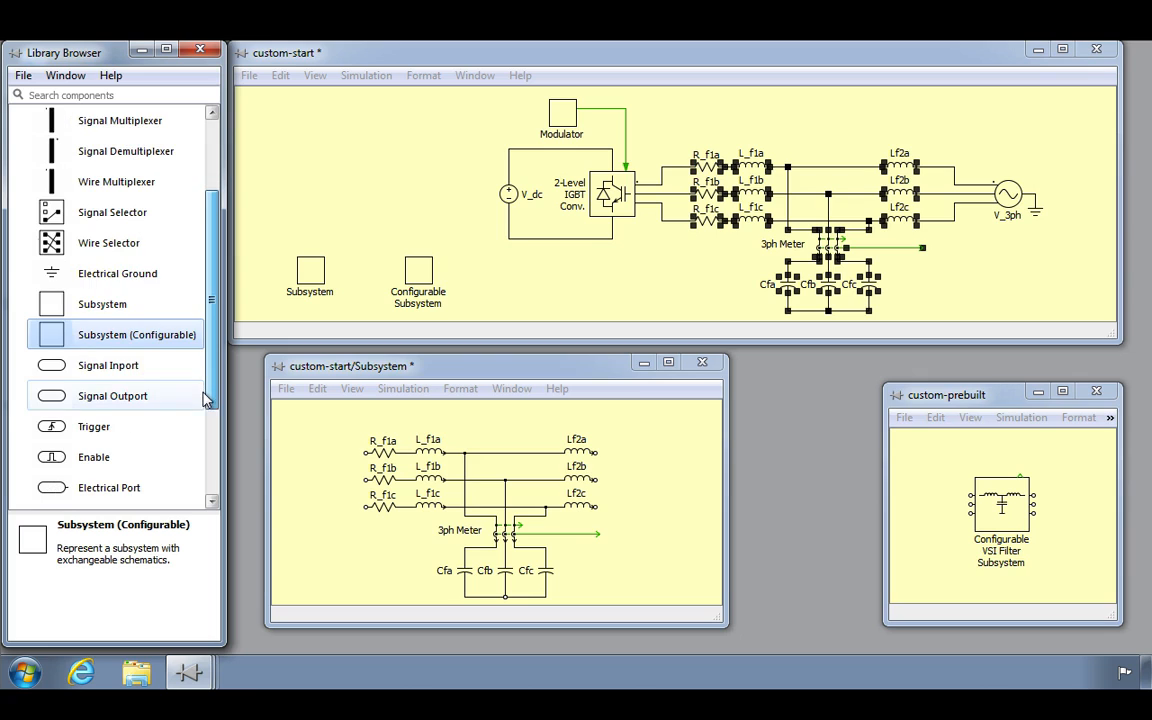
left_click(108, 488)
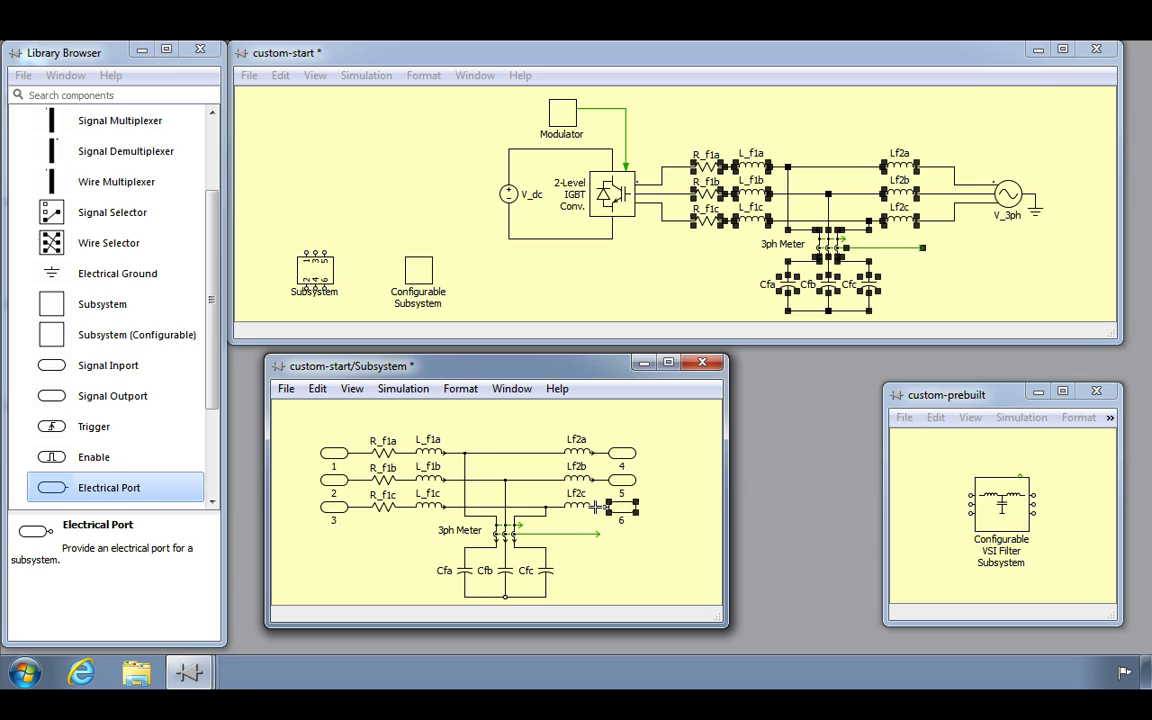
left_click(108, 364)
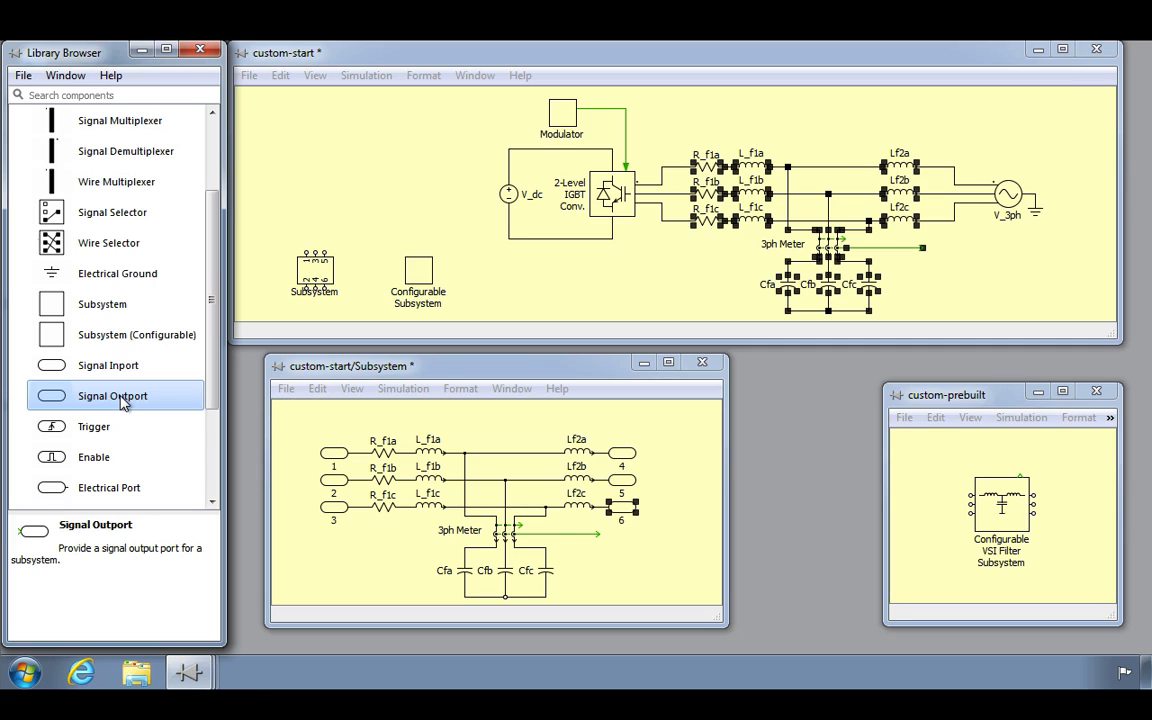
- Place a Signal Outport Out1 and connect it to the 3ph Meter output
left_click_drag(112, 396, 492, 500)
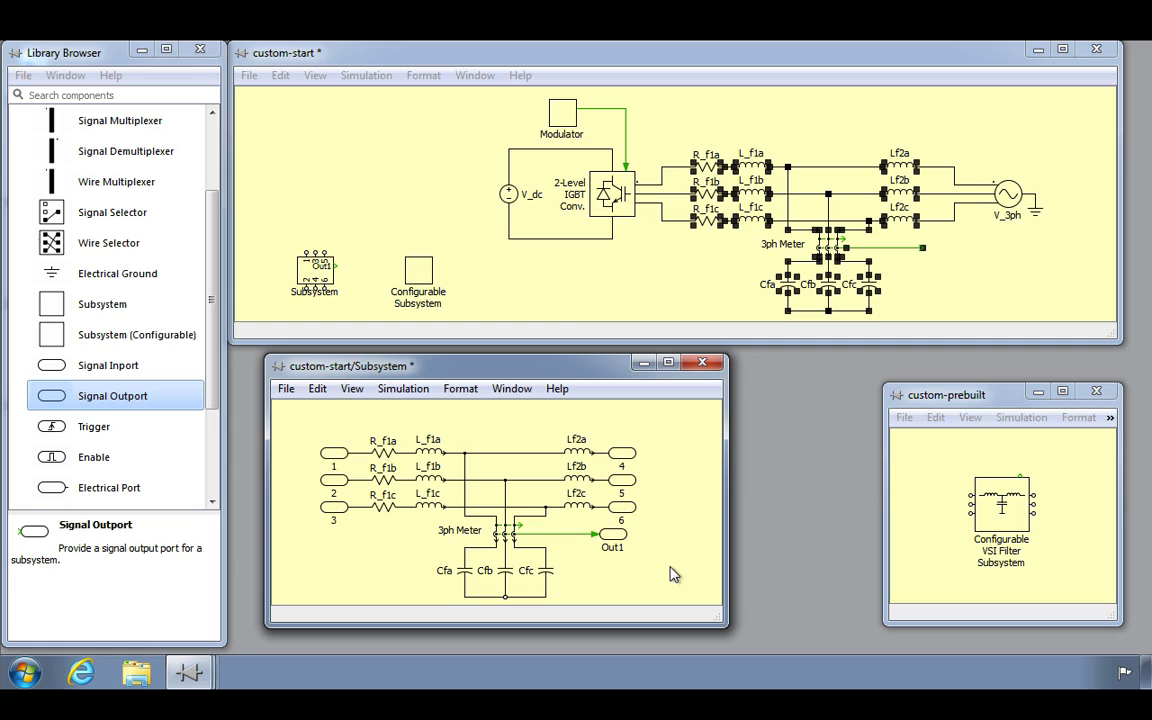
mouse_move(536, 462)
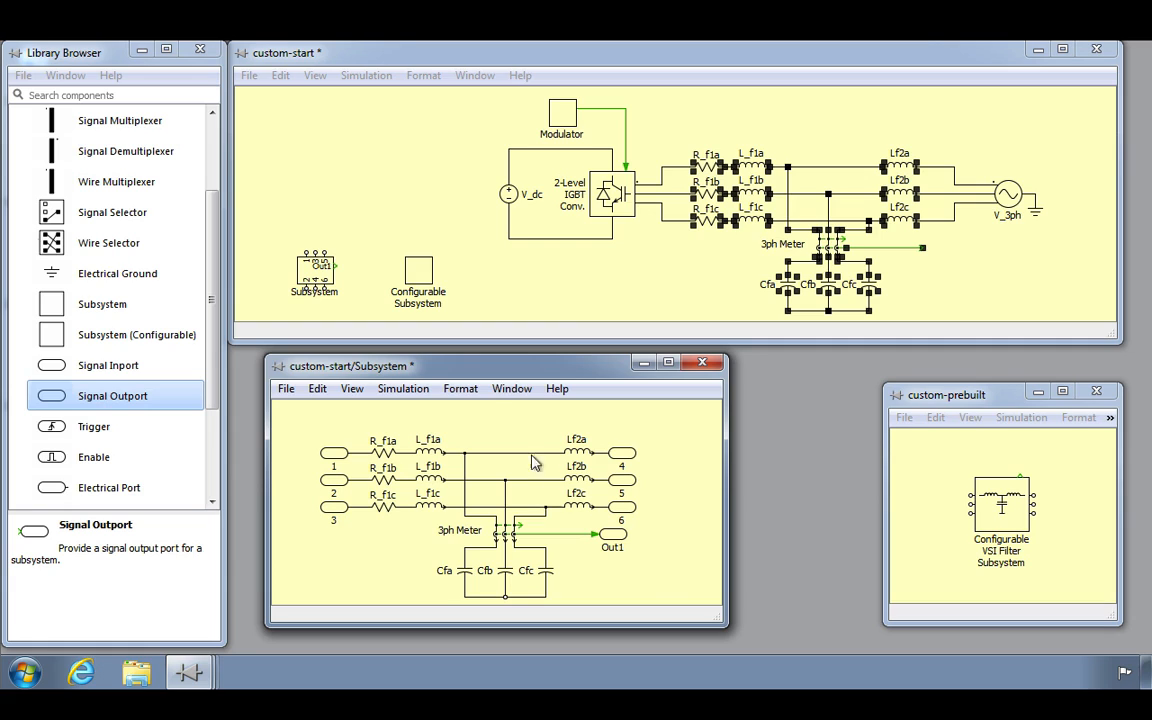
mouse_move(336, 300)
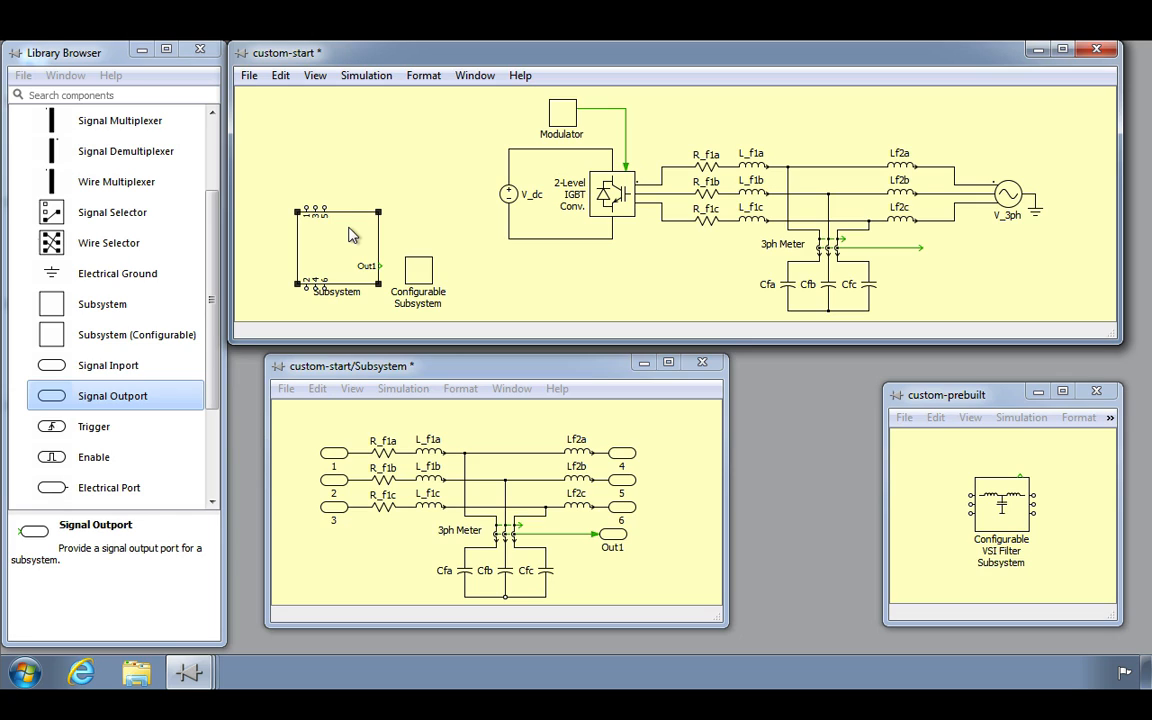
mouse_move(318, 228)
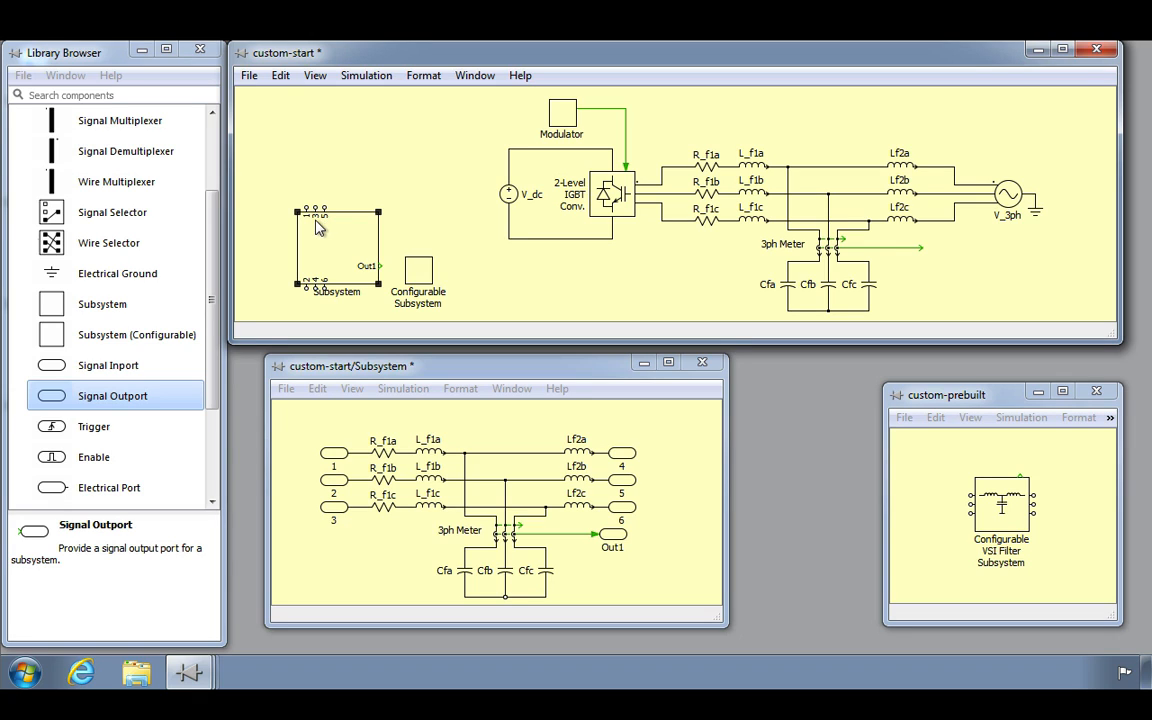
mouse_move(308, 212)
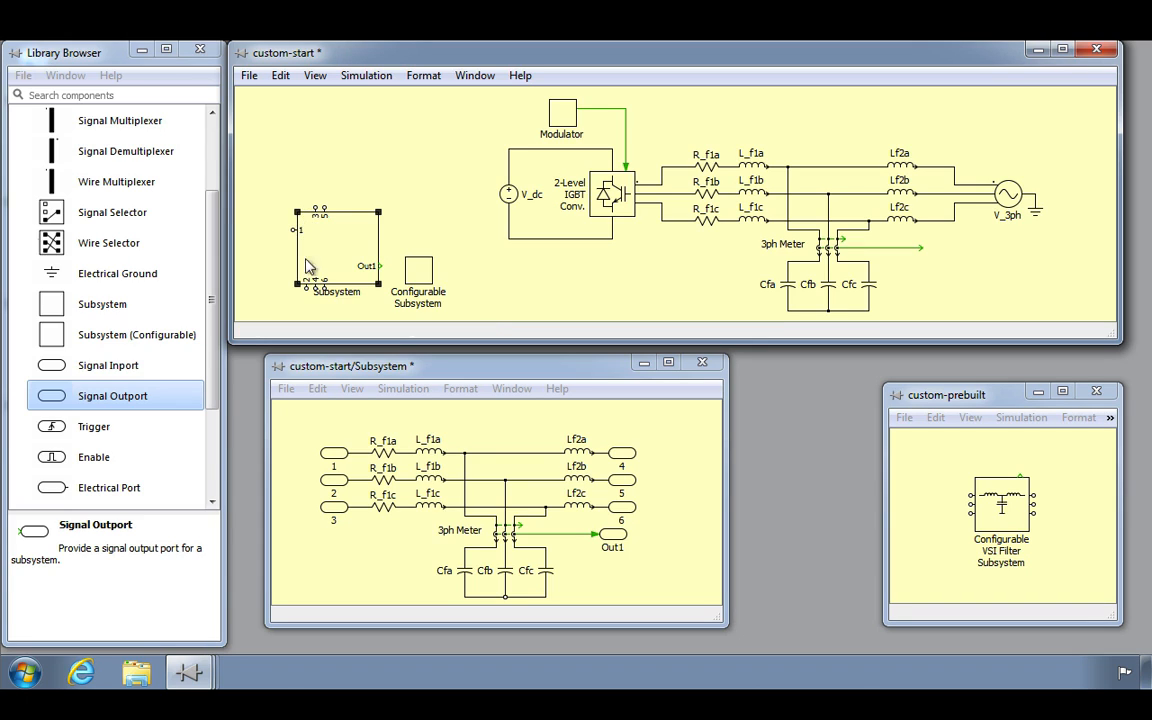
mouse_move(304, 258)
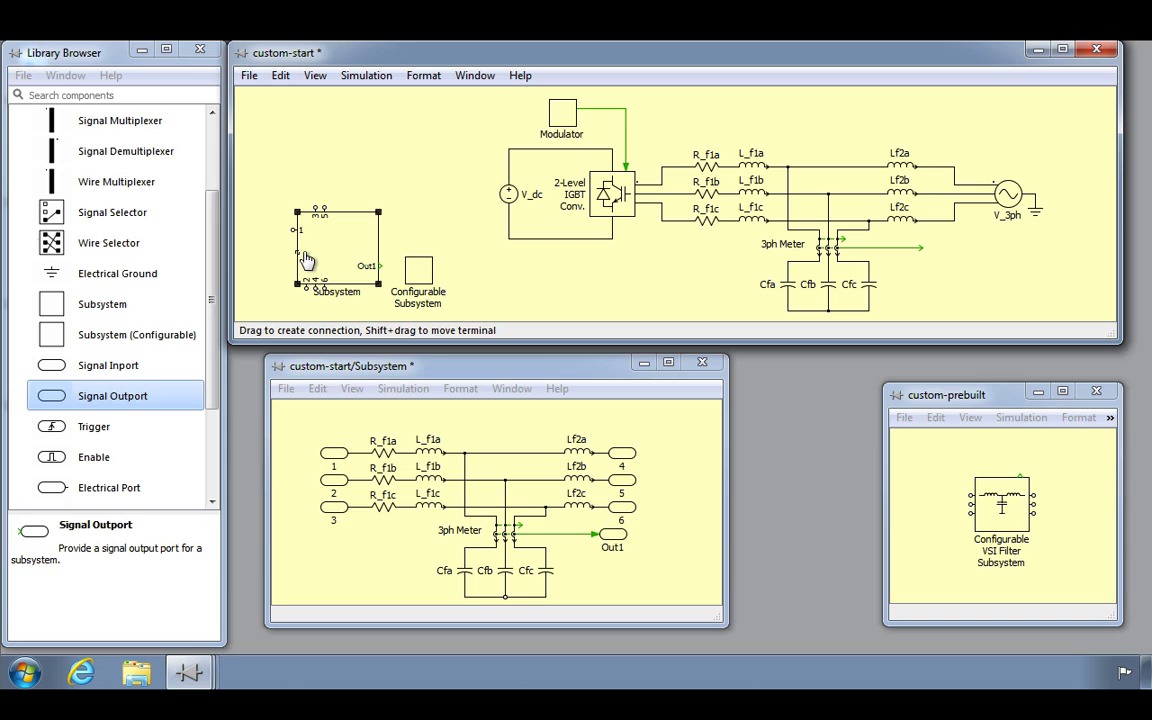
mouse_move(316, 222)
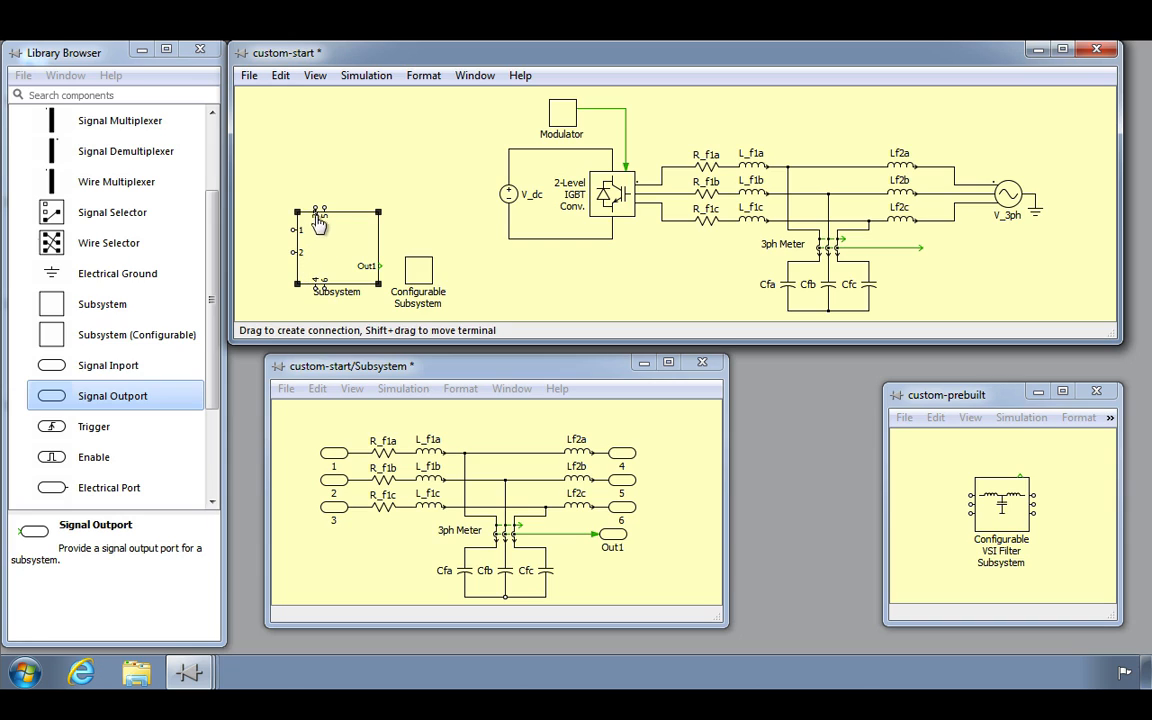
mouse_move(304, 278)
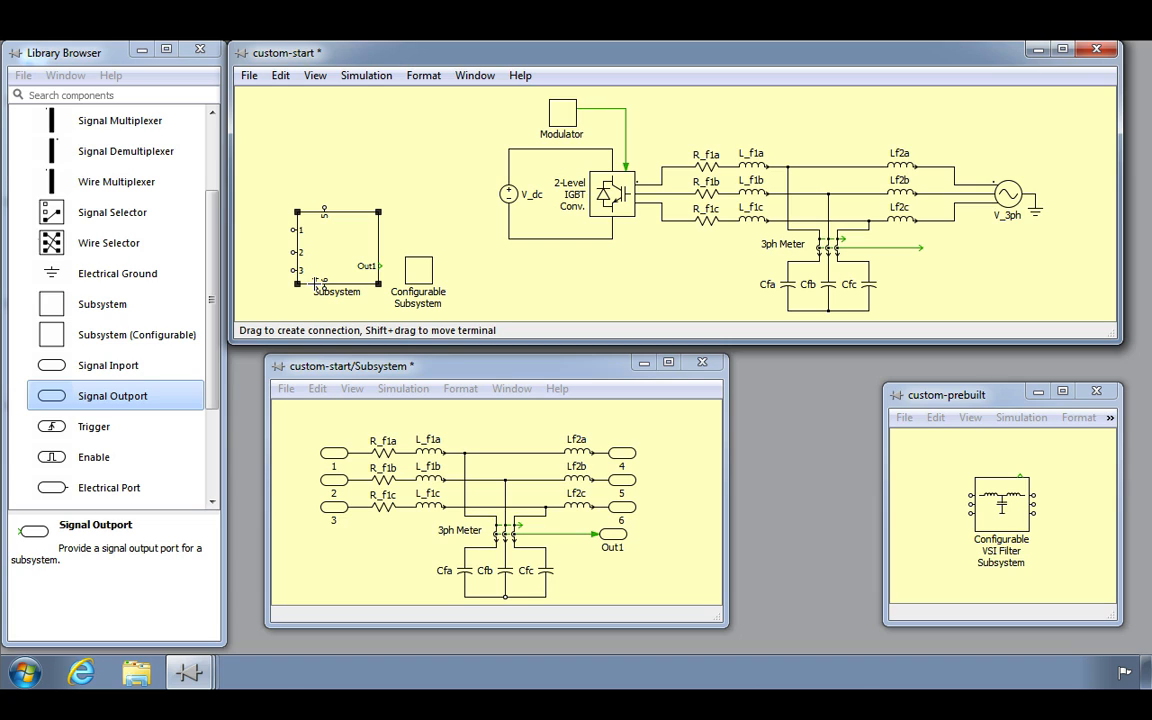
mouse_move(378, 238)
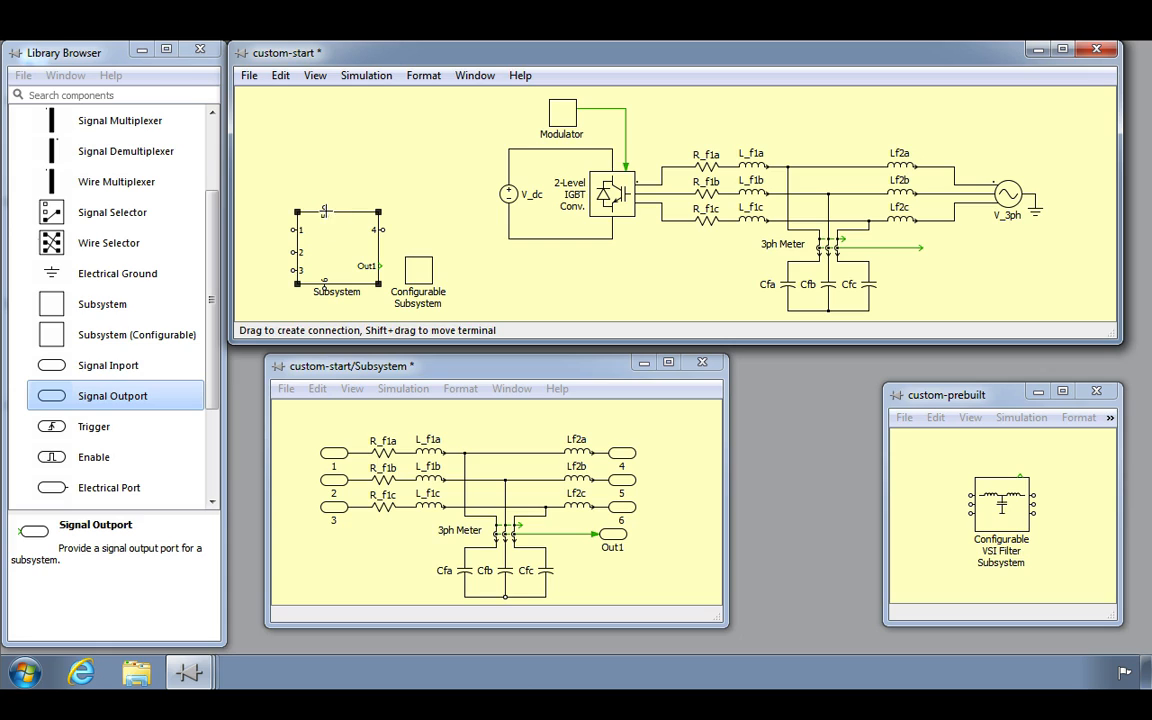
mouse_move(328, 218)
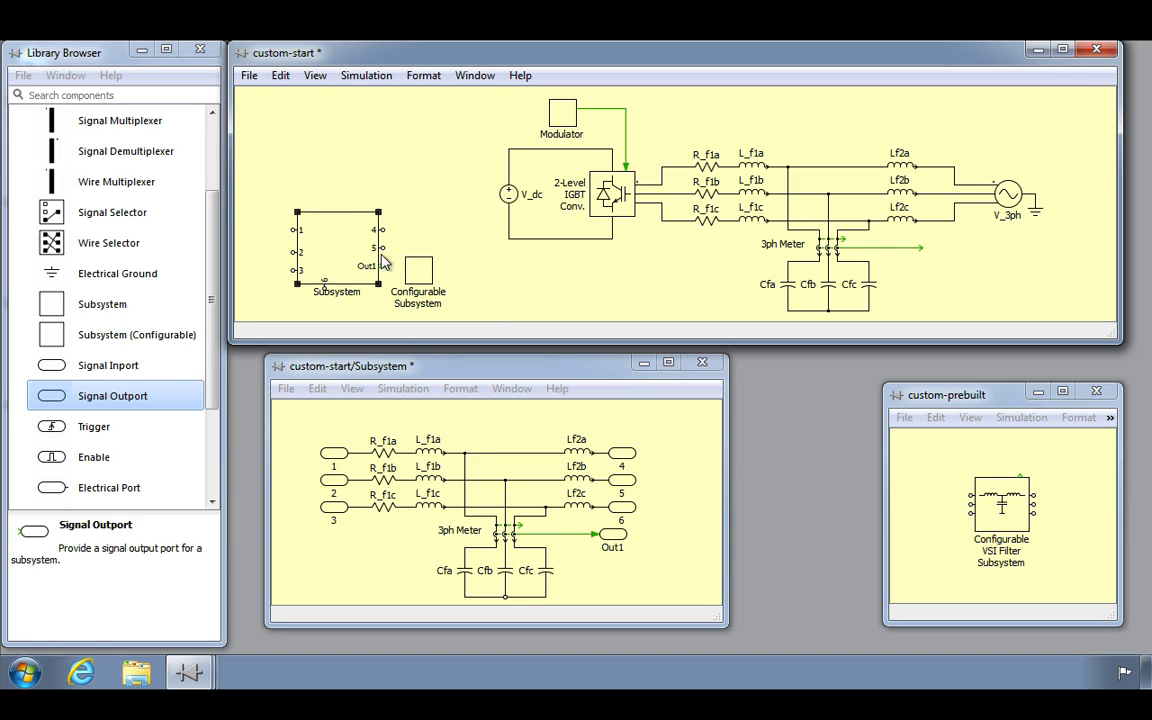
mouse_move(356, 236)
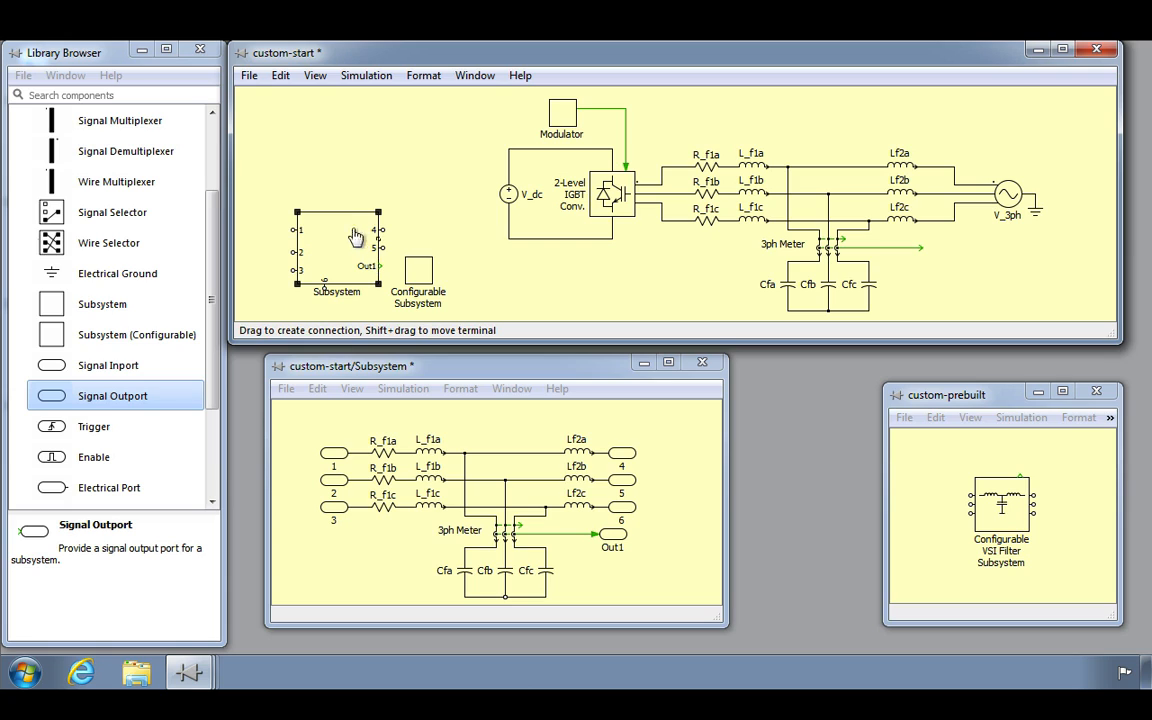
mouse_move(338, 220)
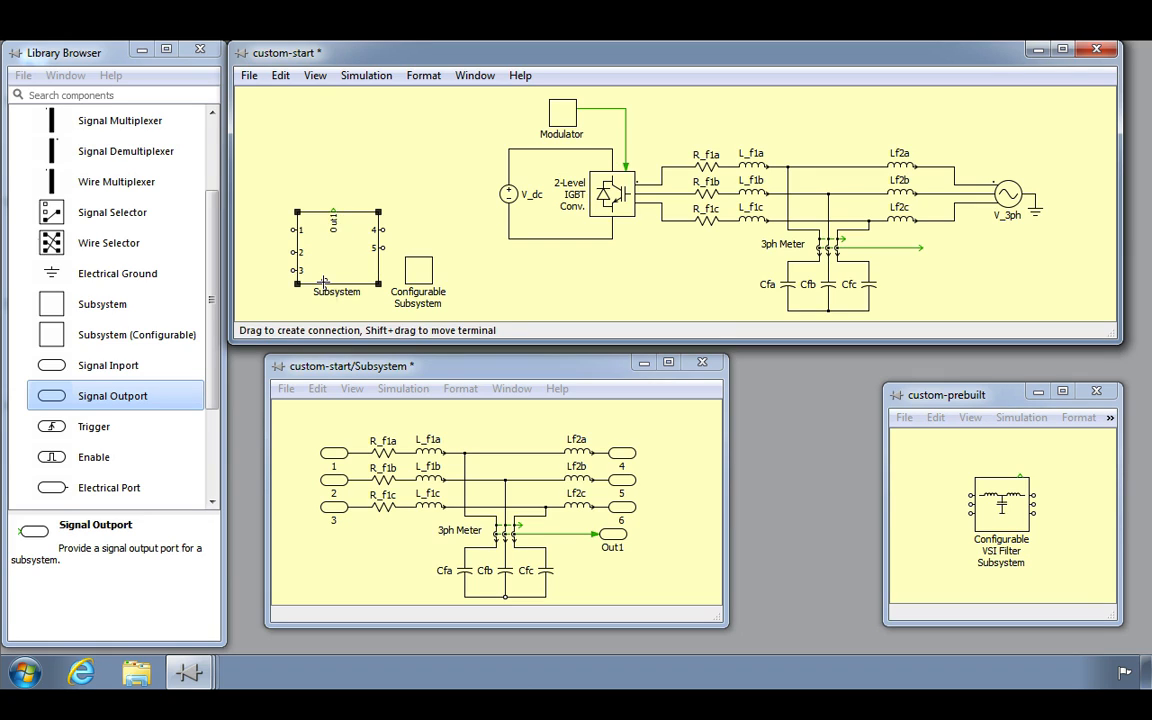
mouse_move(390, 272)
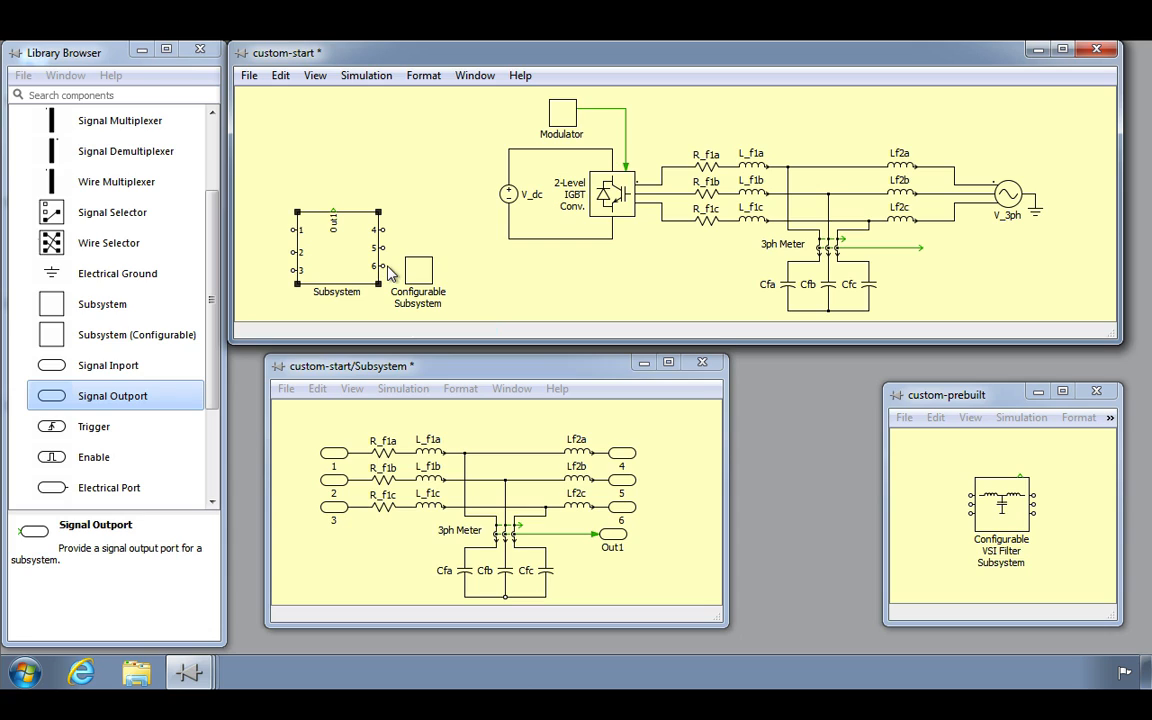
mouse_move(340, 296)
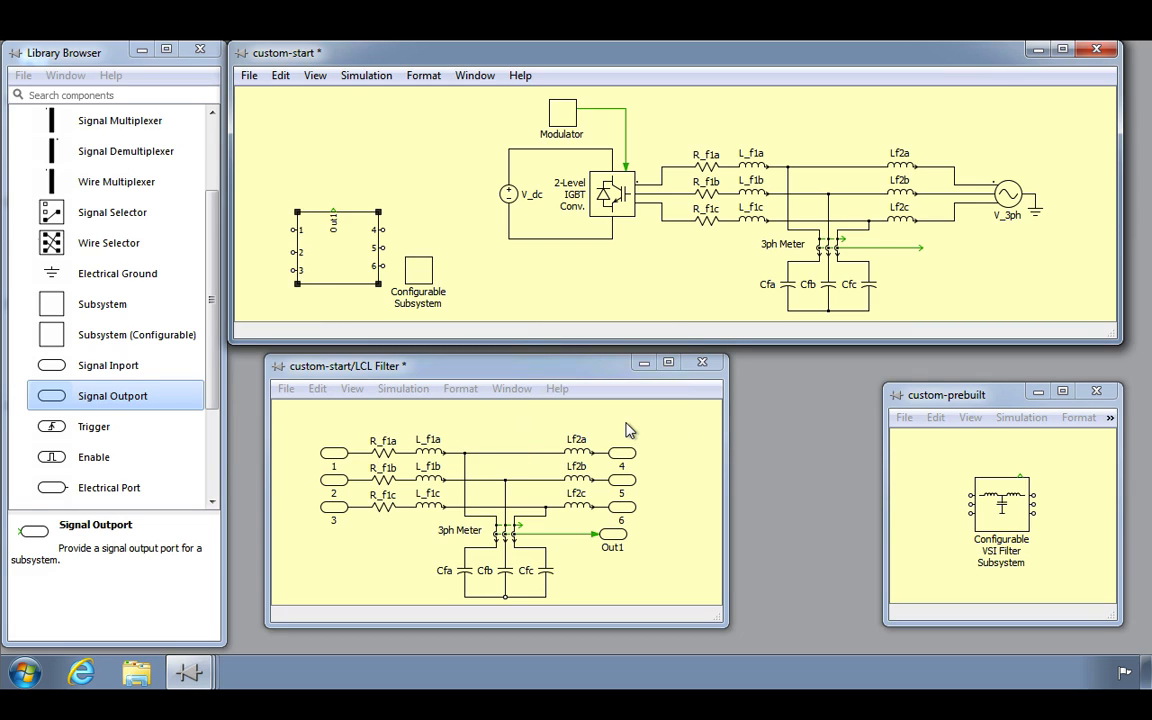
mouse_move(664, 408)
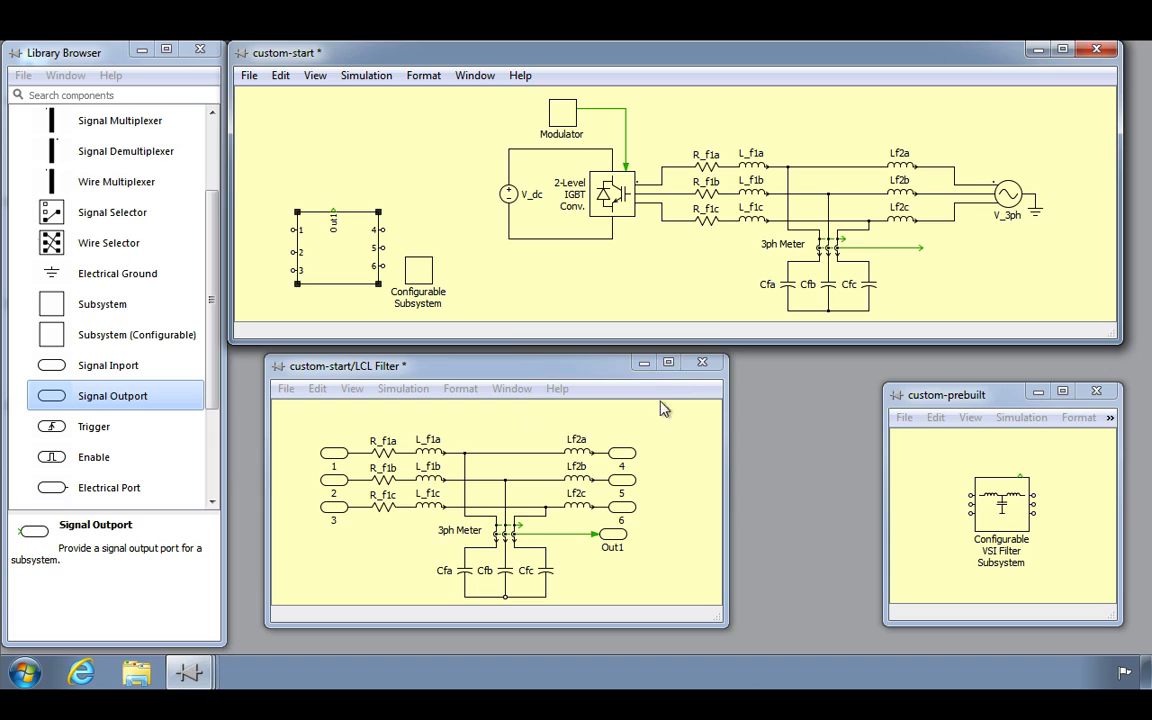
- Select the Subsystem block to rename it LCL Filter
left_click(702, 362)
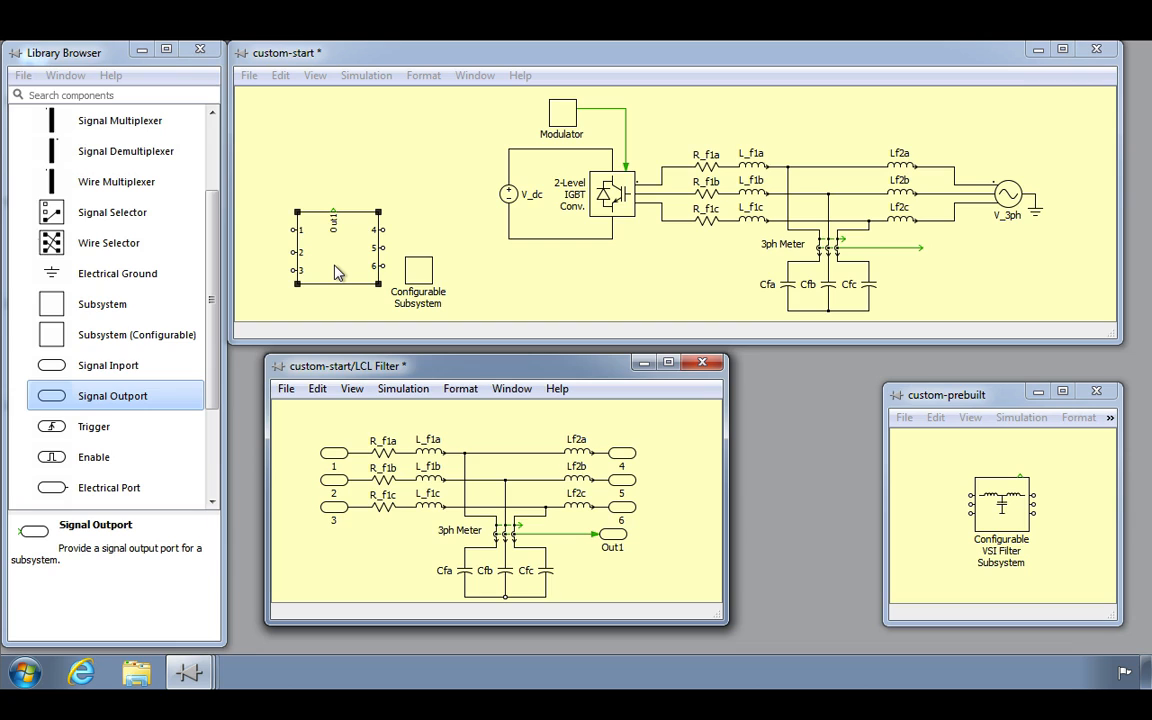
- Place an Induction Machine (Slip Ring) from Electrical > Machines into the main schematic
scroll("down", 3)
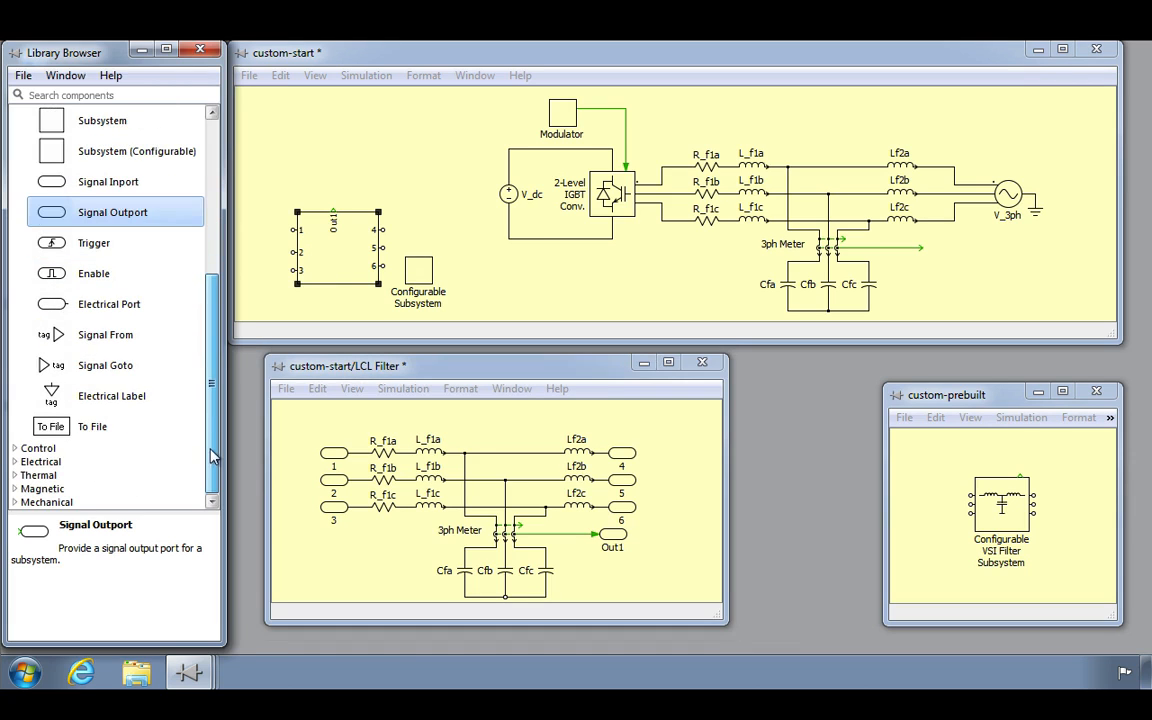
left_click(40, 460)
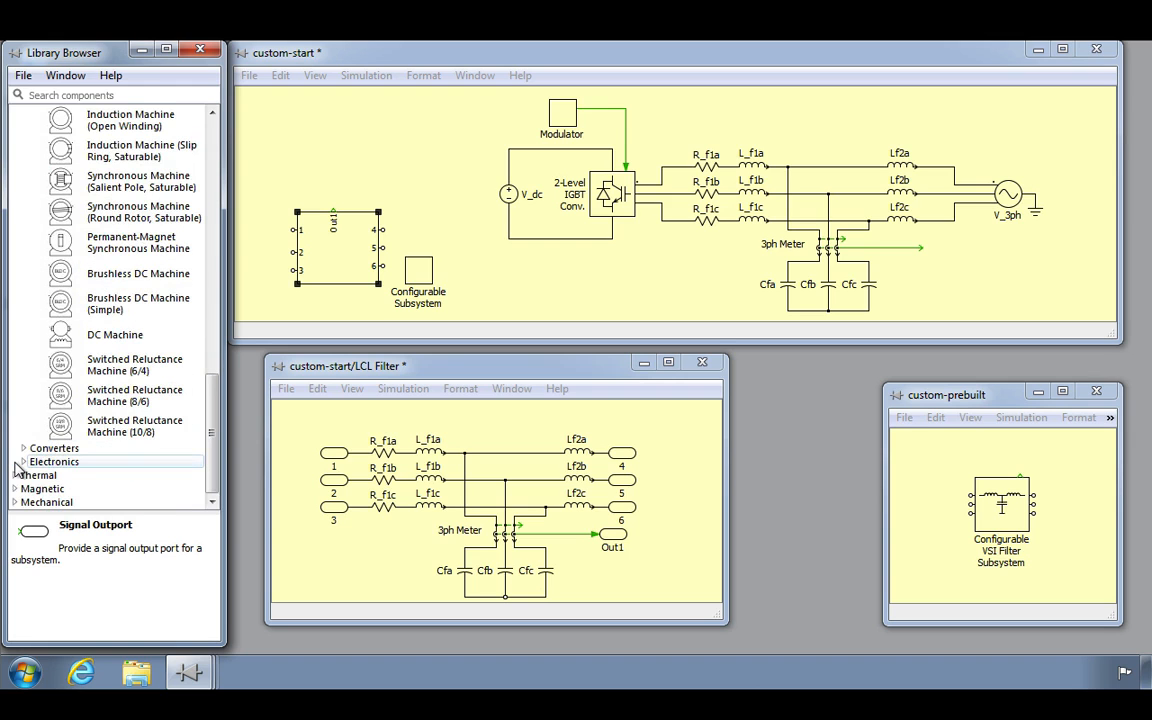
scroll("up", 3)
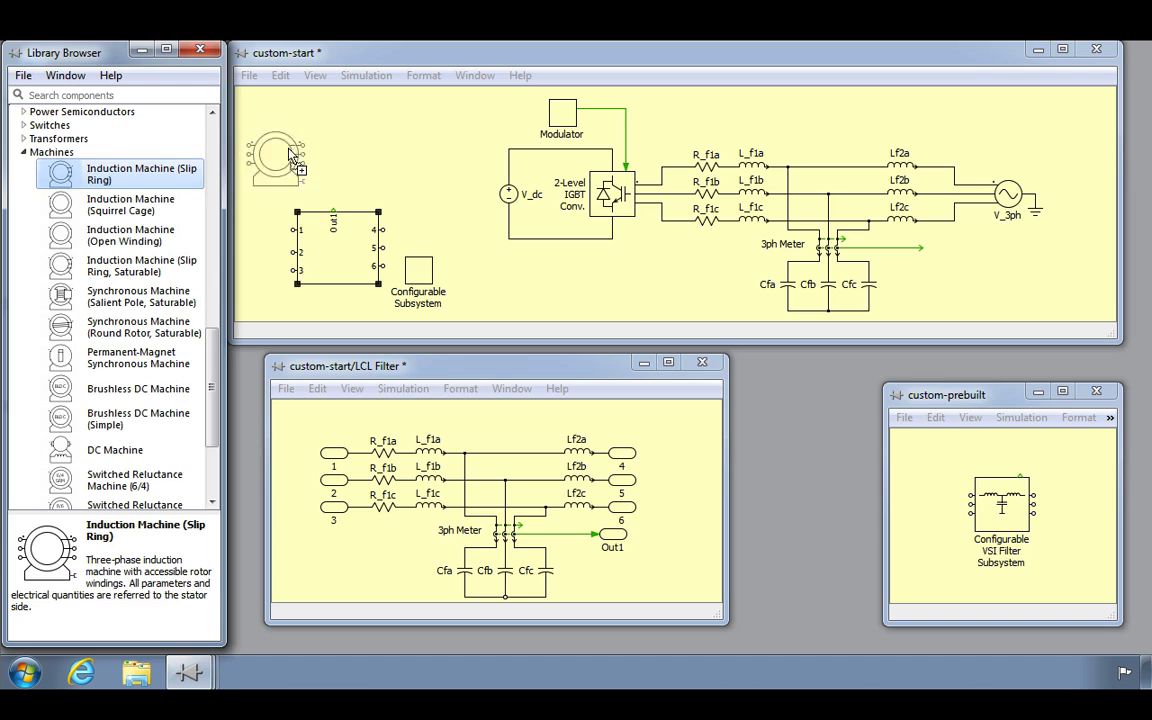
double_click(332, 140)
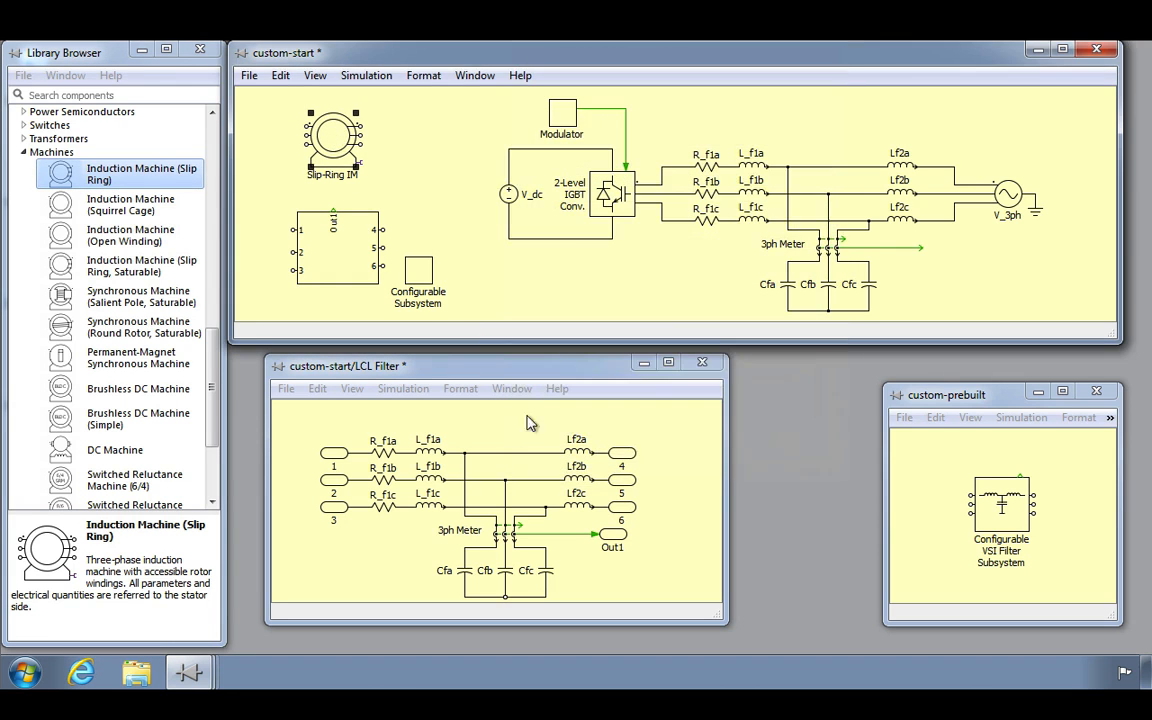
- Look inside the Slip-Ring IM block's internal structure, then close that view
right_click(332, 140)
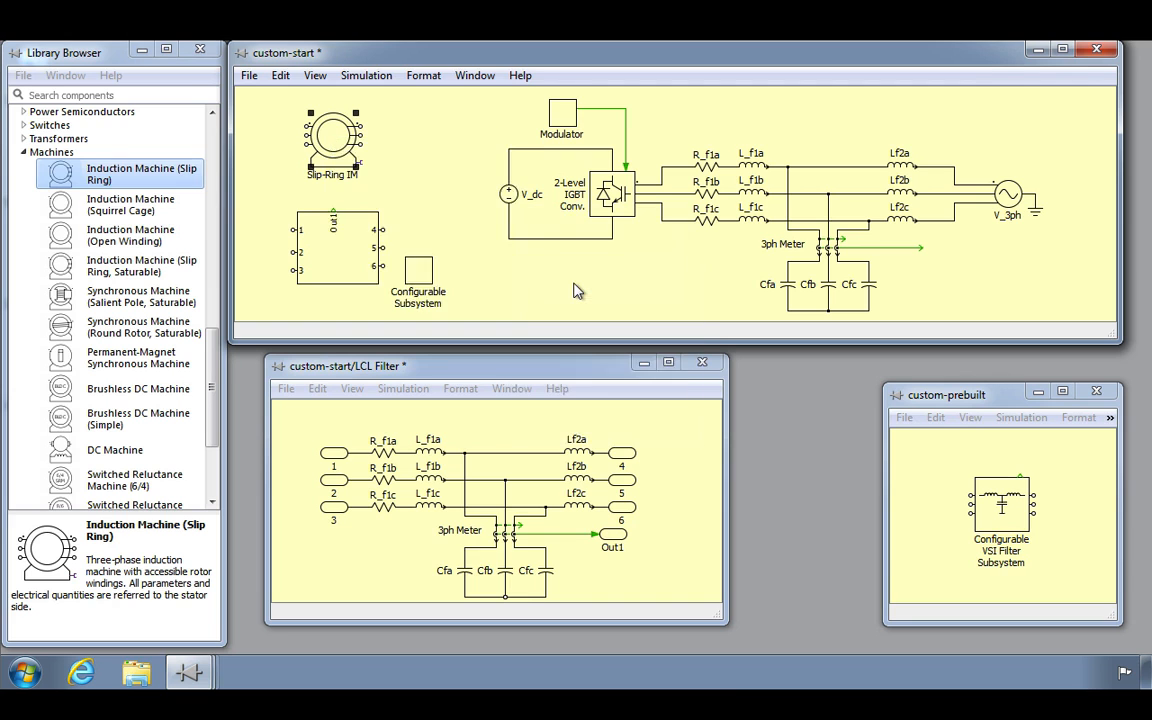
double_click(332, 140)
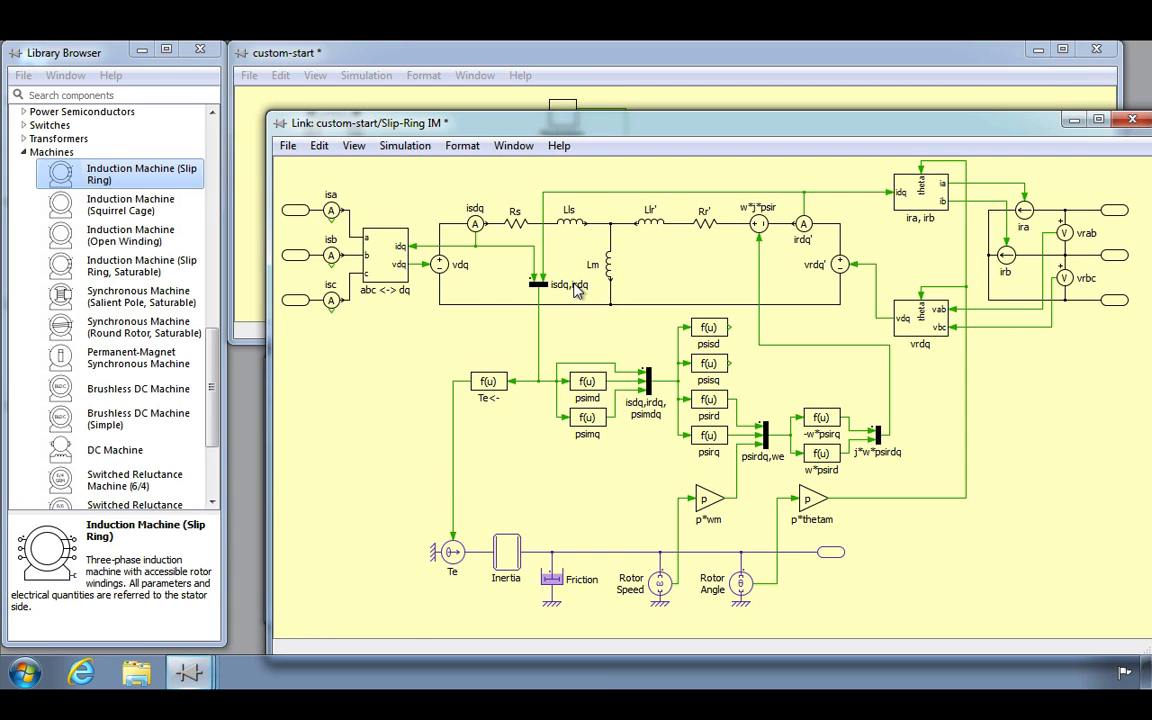
mouse_move(688, 270)
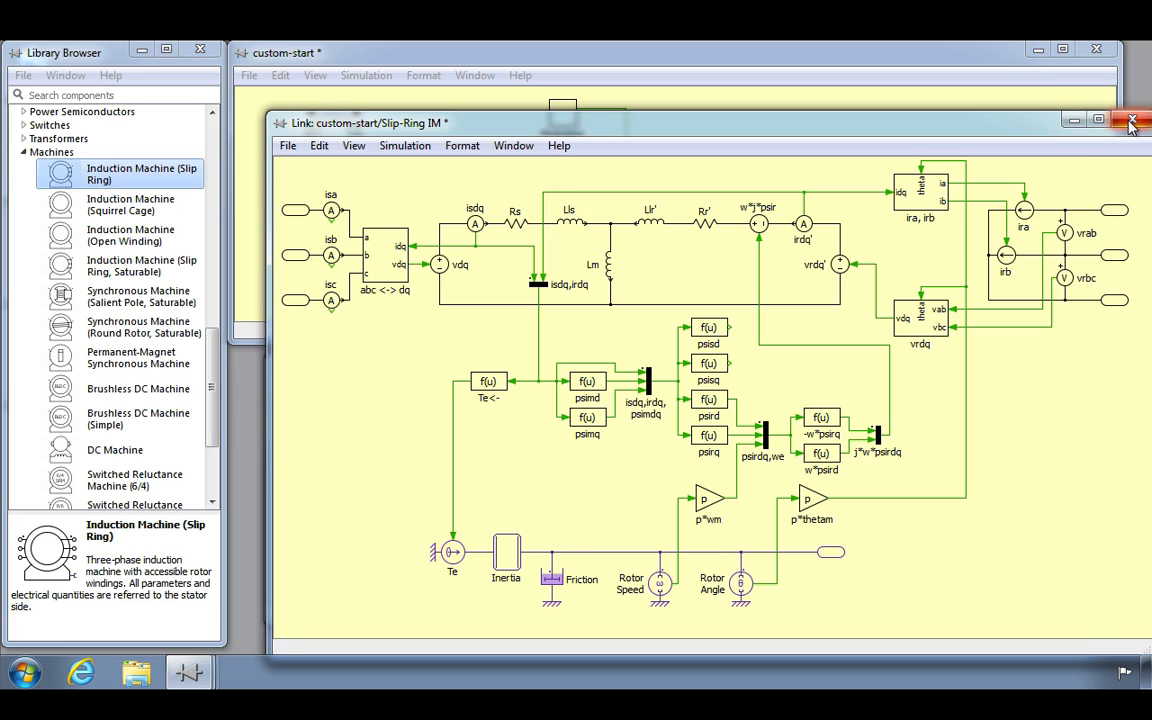
left_click(1132, 122)
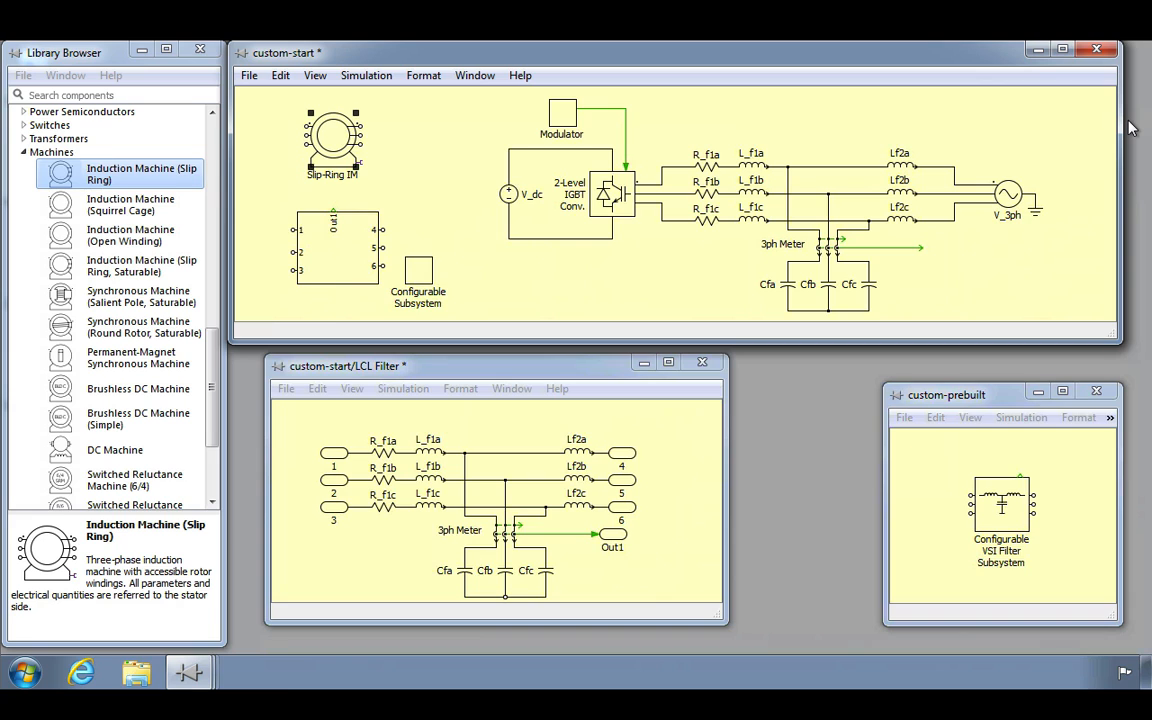
mouse_move(1060, 150)
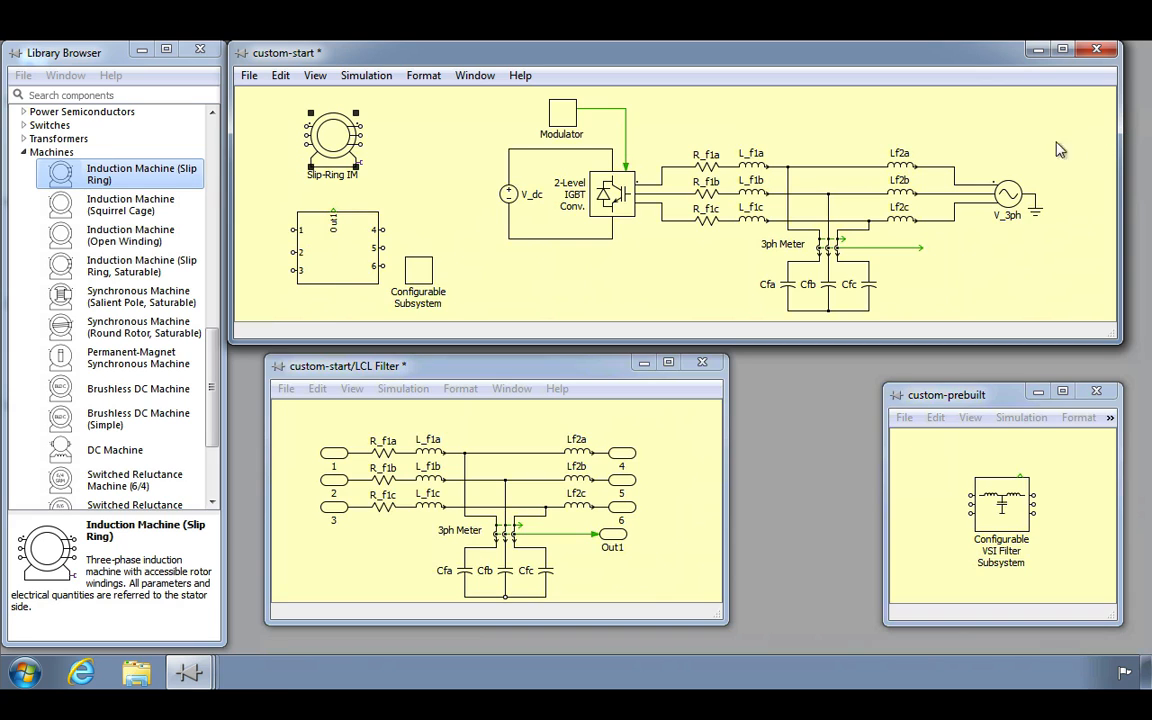
left_click(692, 160)
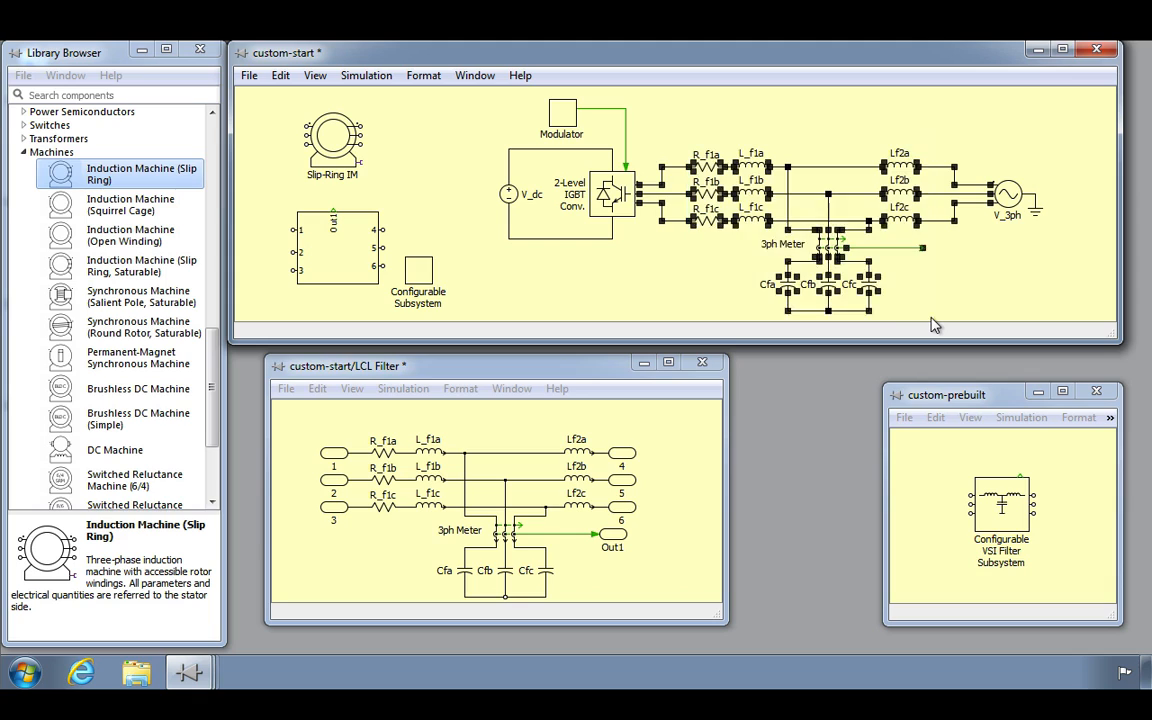
mouse_move(920, 290)
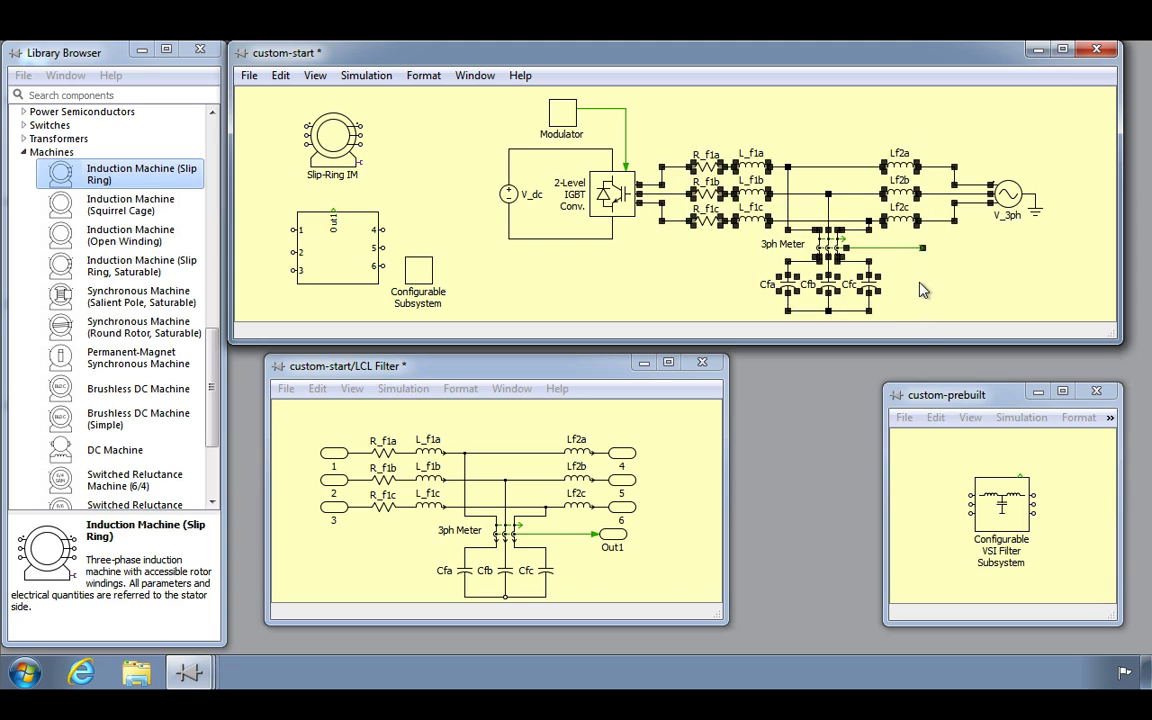
mouse_move(904, 224)
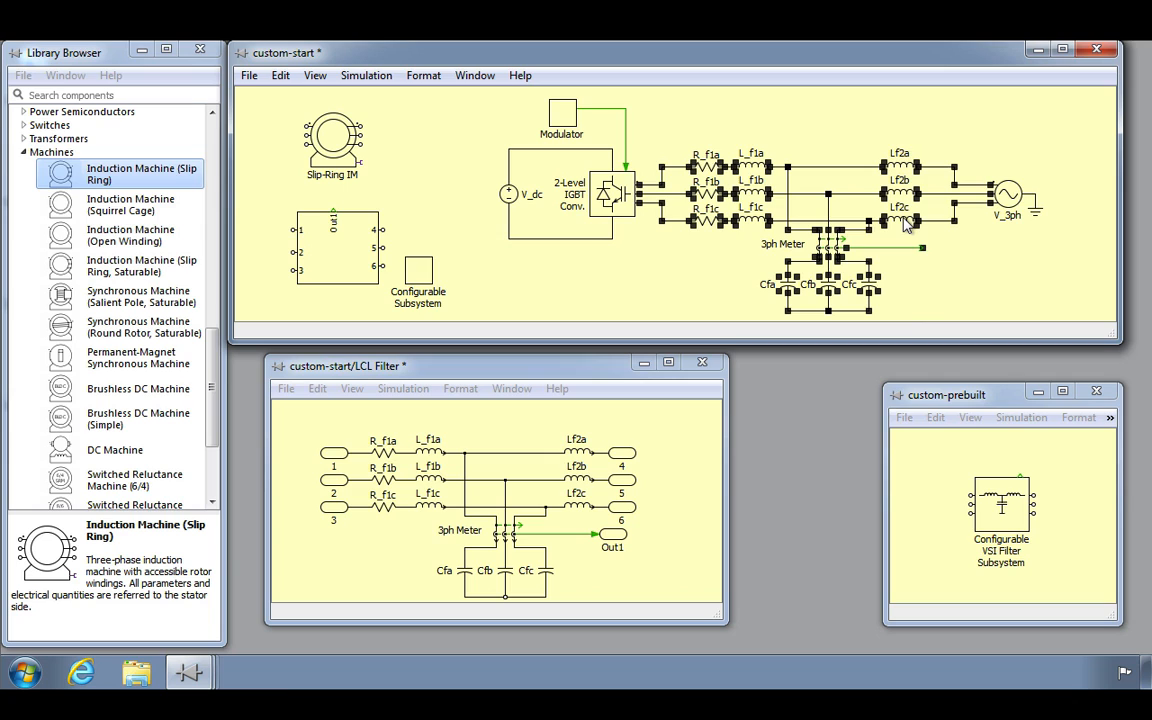
right_click(904, 224)
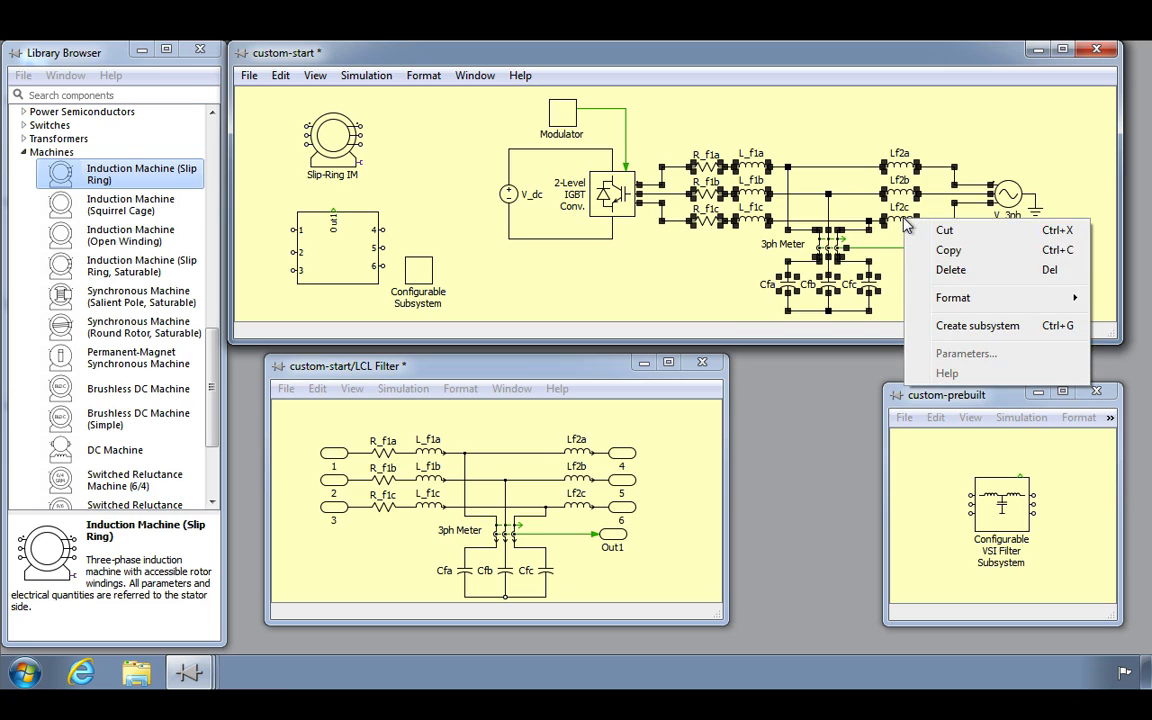
mouse_move(964, 330)
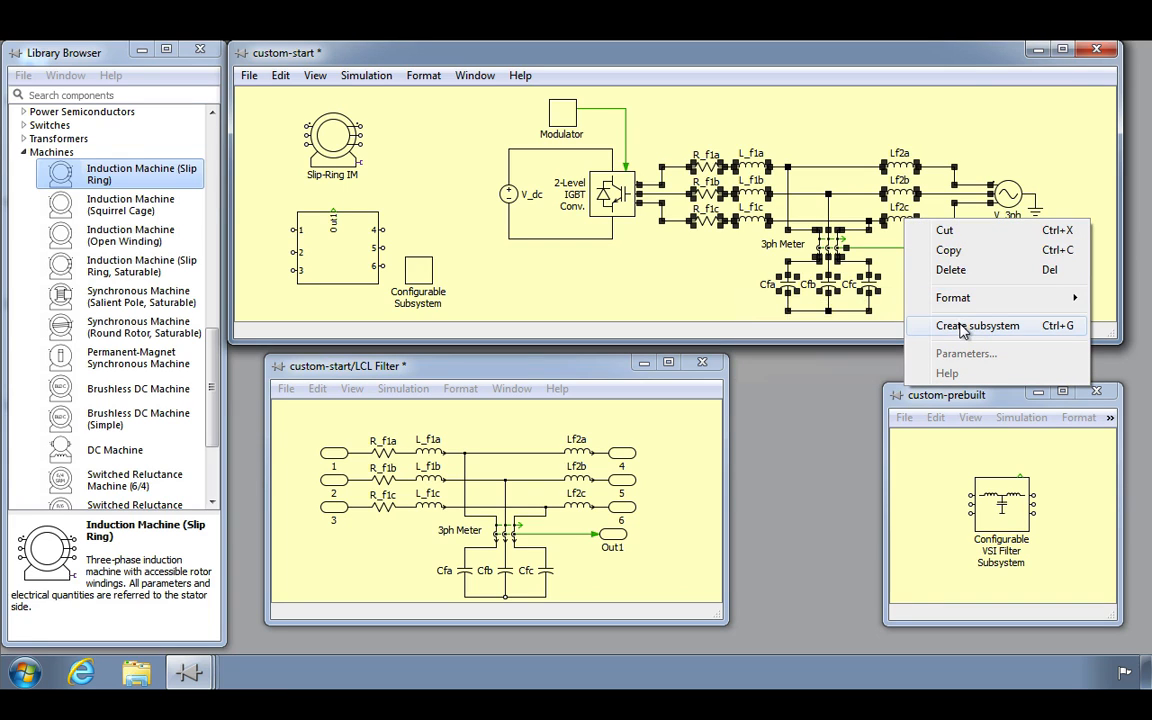
left_click(976, 324)
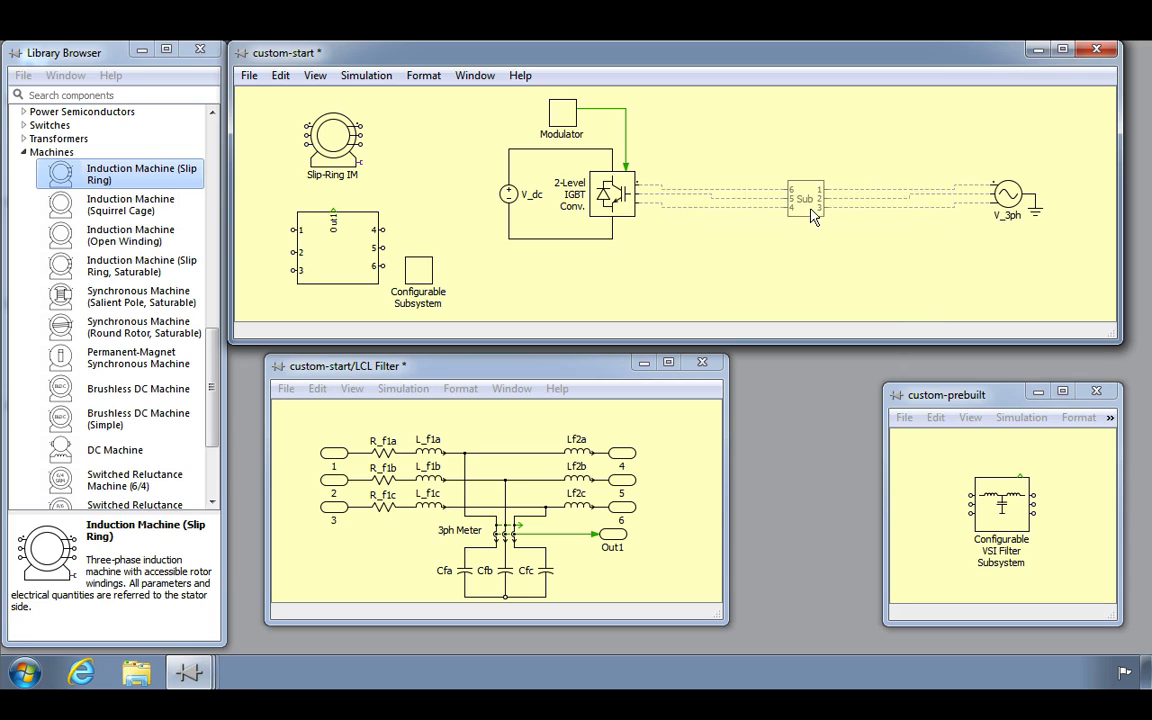
left_click(804, 198)
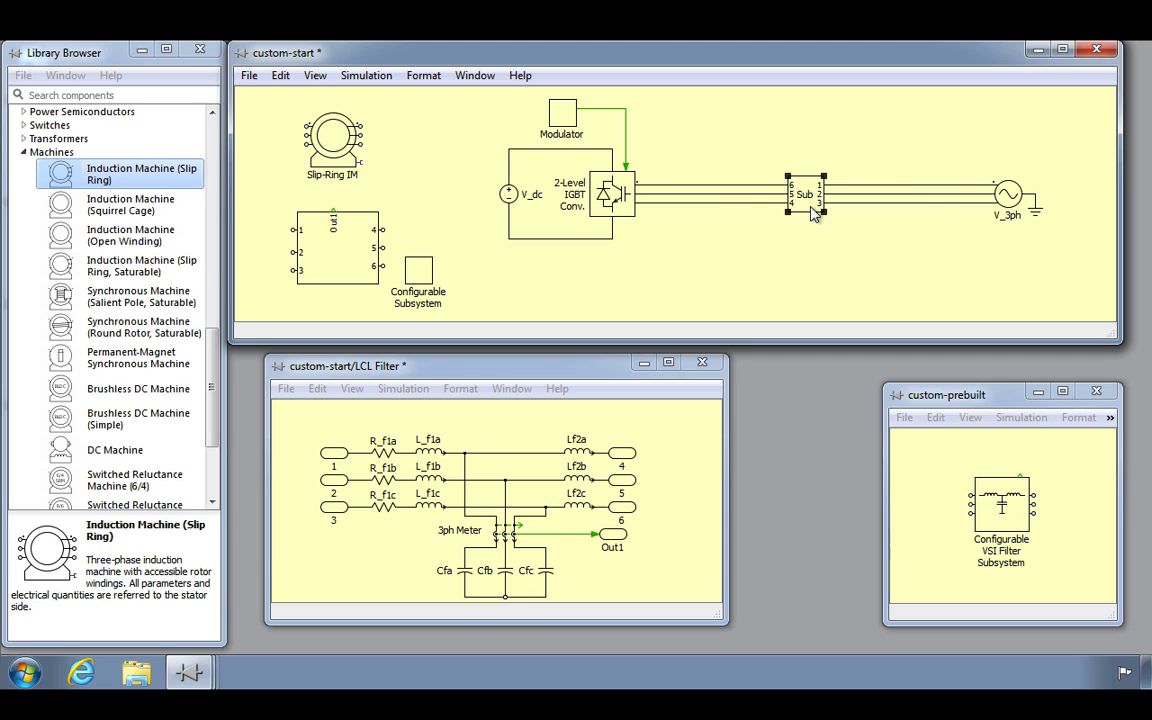
mouse_move(764, 220)
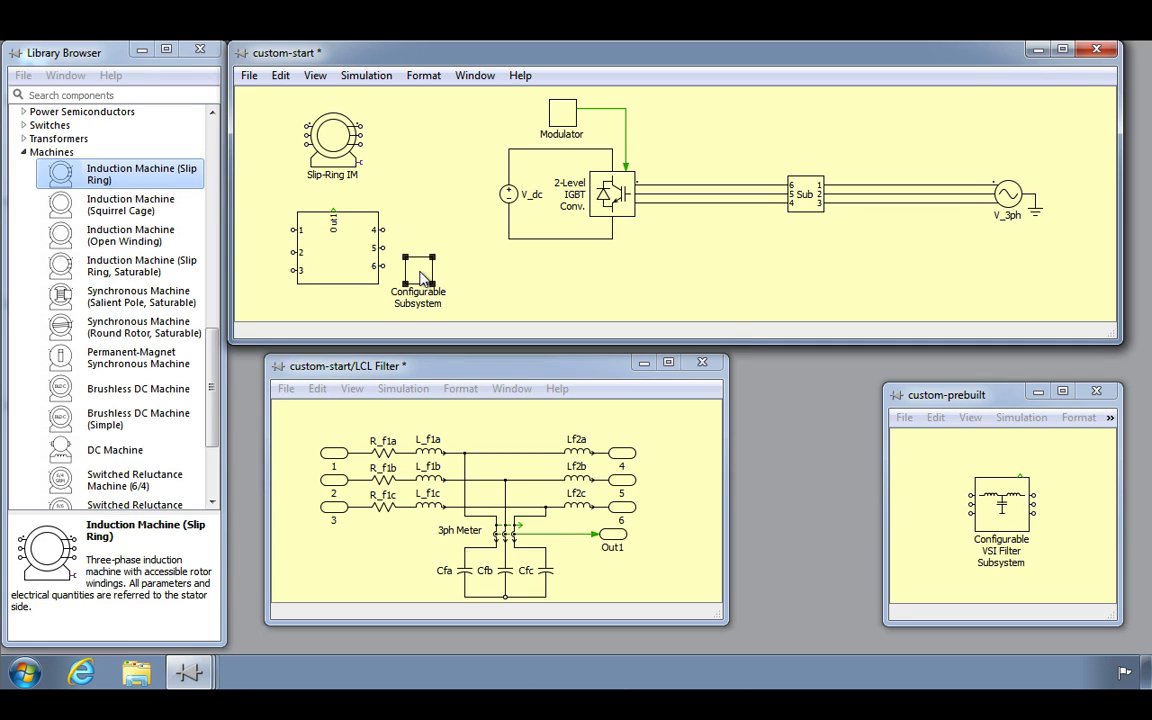
double_click(416, 276)
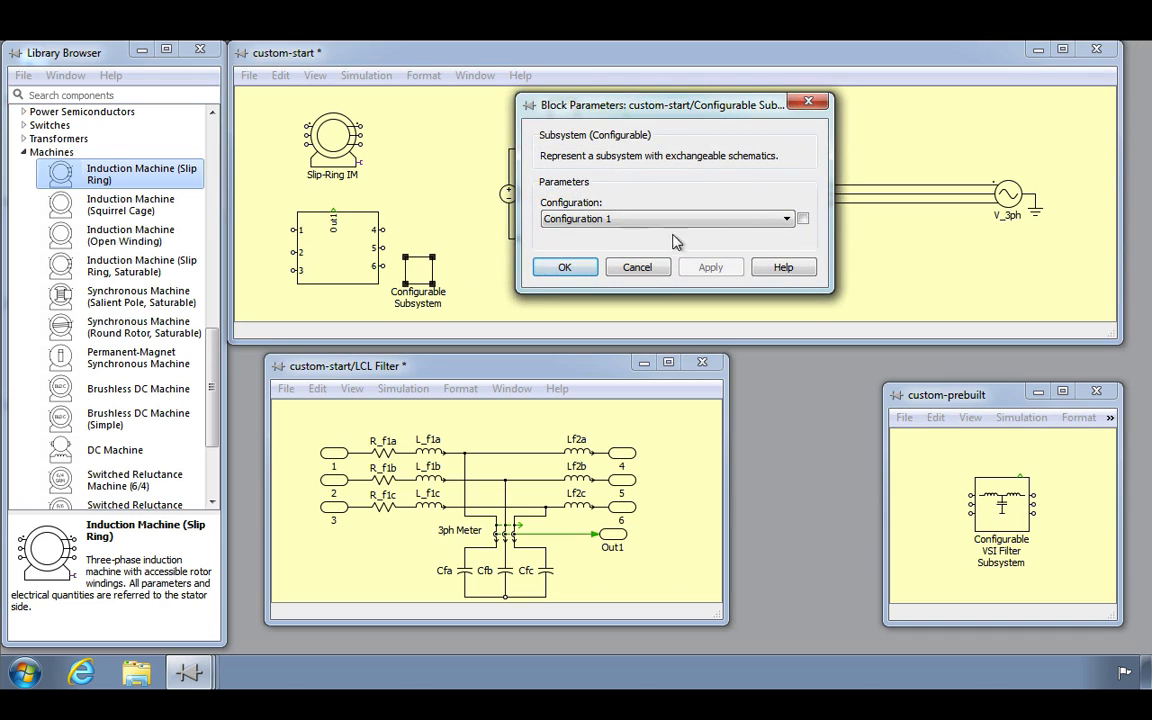
left_click(788, 218)
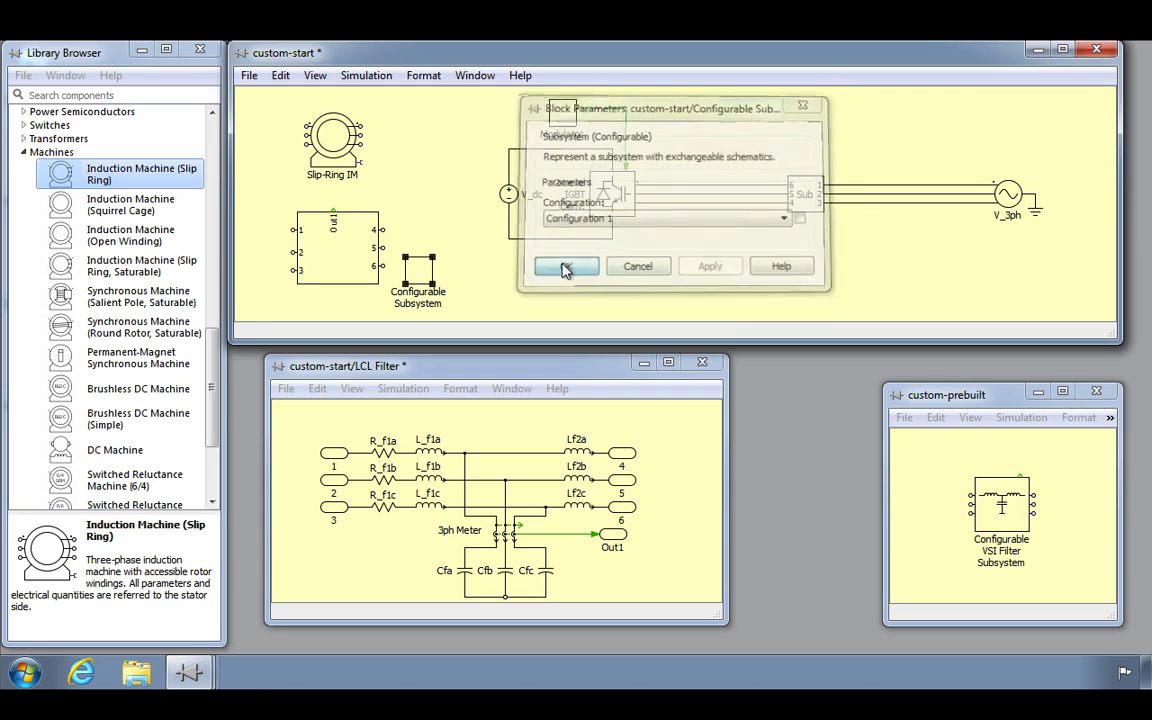
left_click(564, 266)
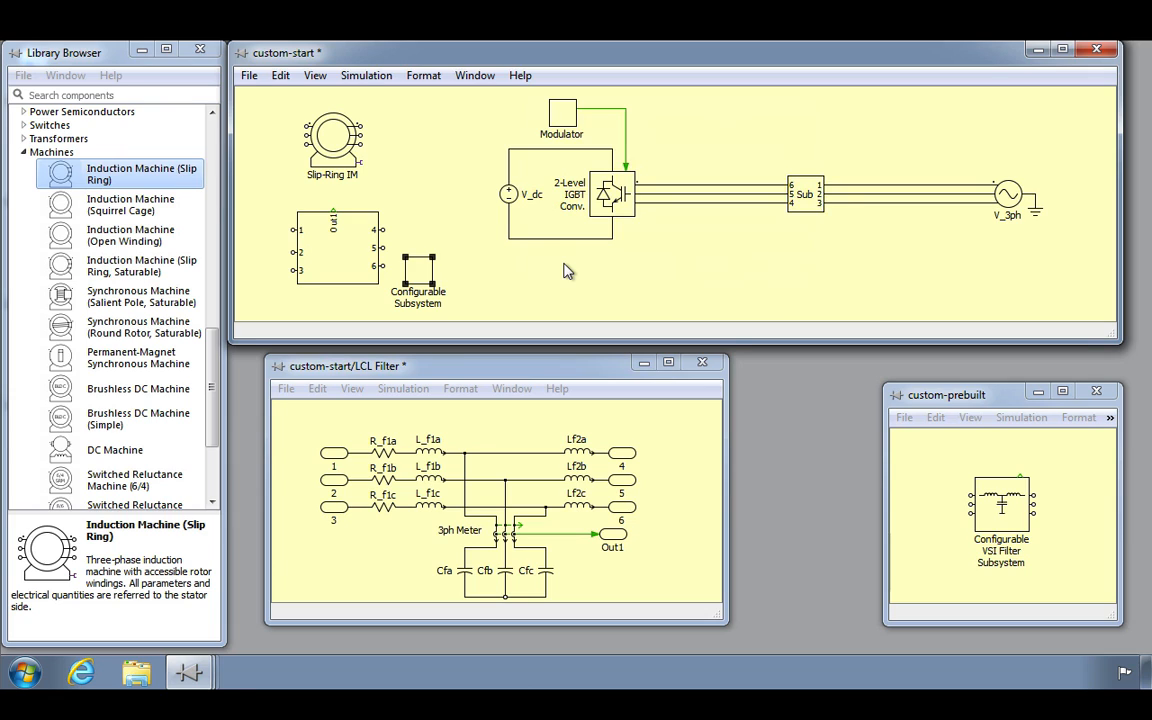
mouse_move(434, 276)
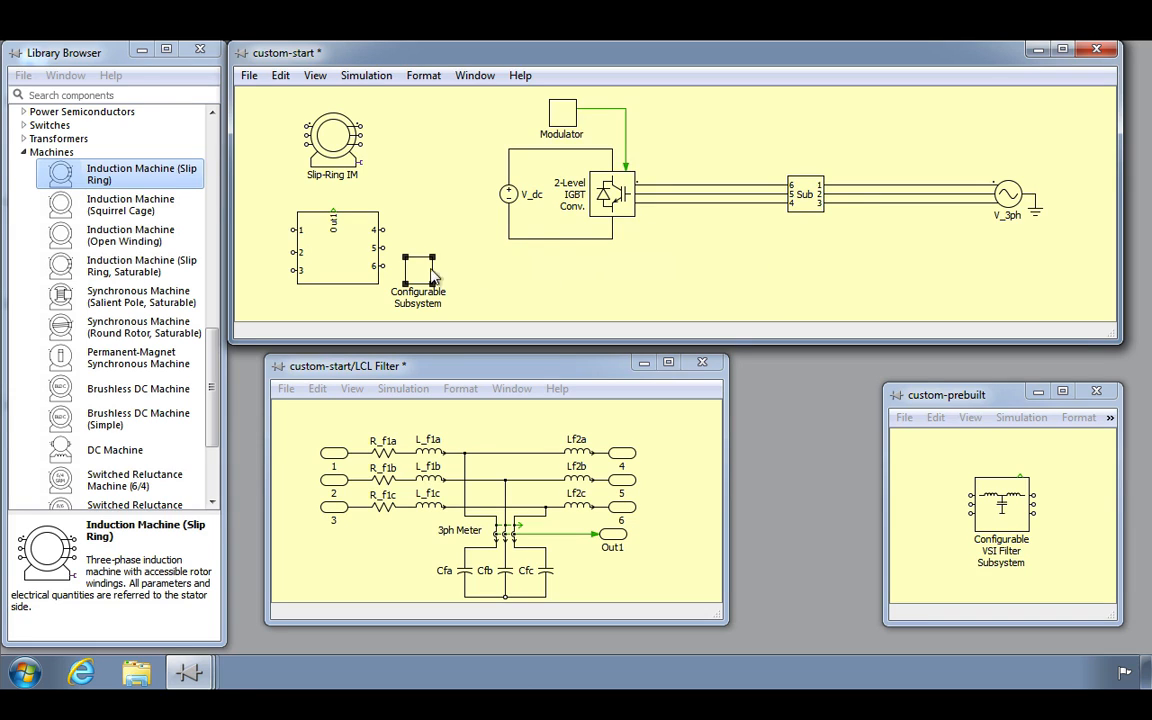
- Insert a new configuration after Configuration 1 in the Configurable Subsystem
double_click(416, 270)
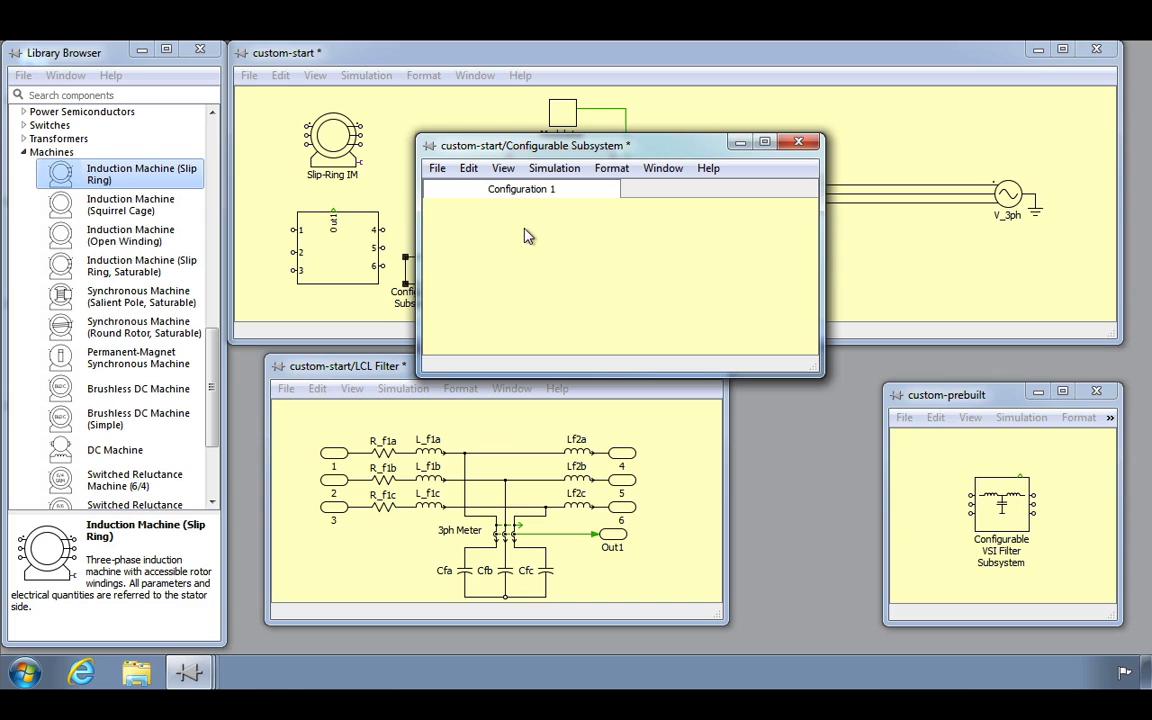
mouse_move(592, 194)
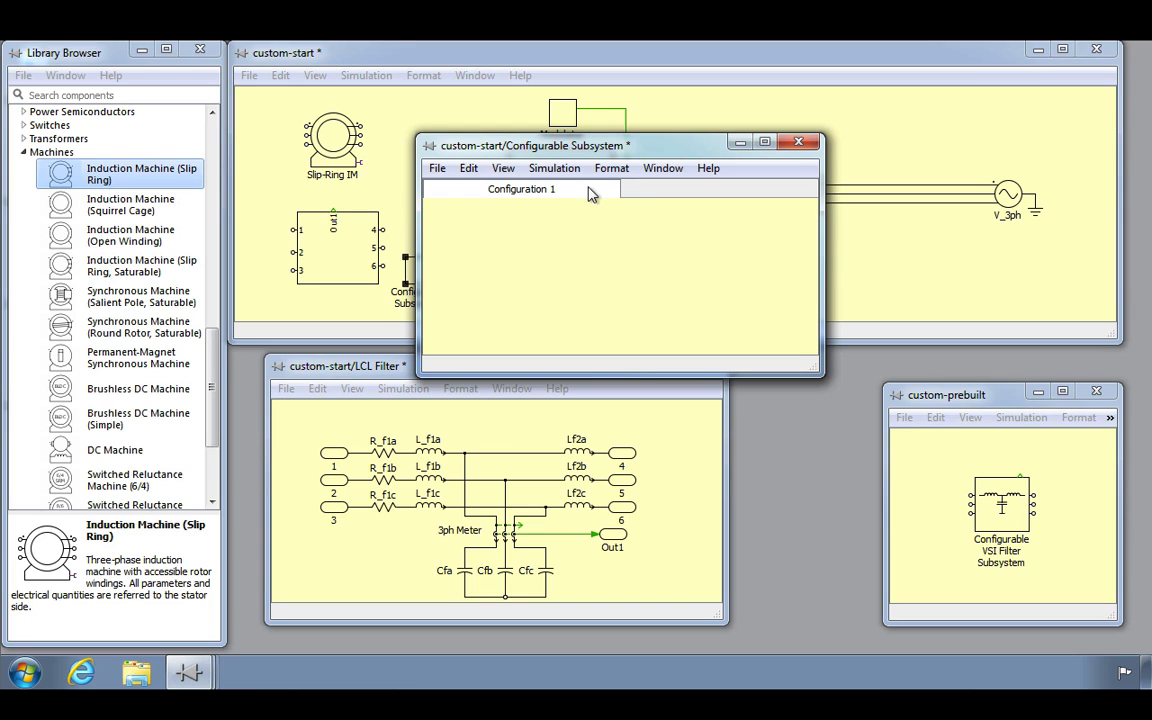
right_click(520, 188)
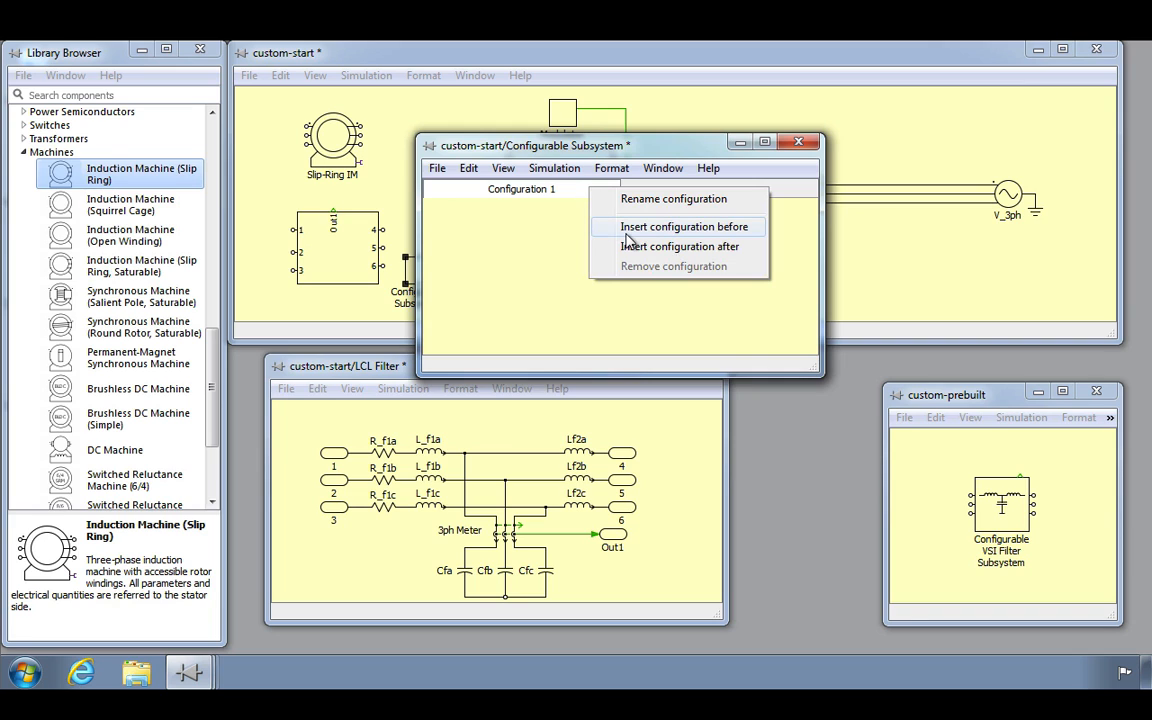
mouse_move(680, 246)
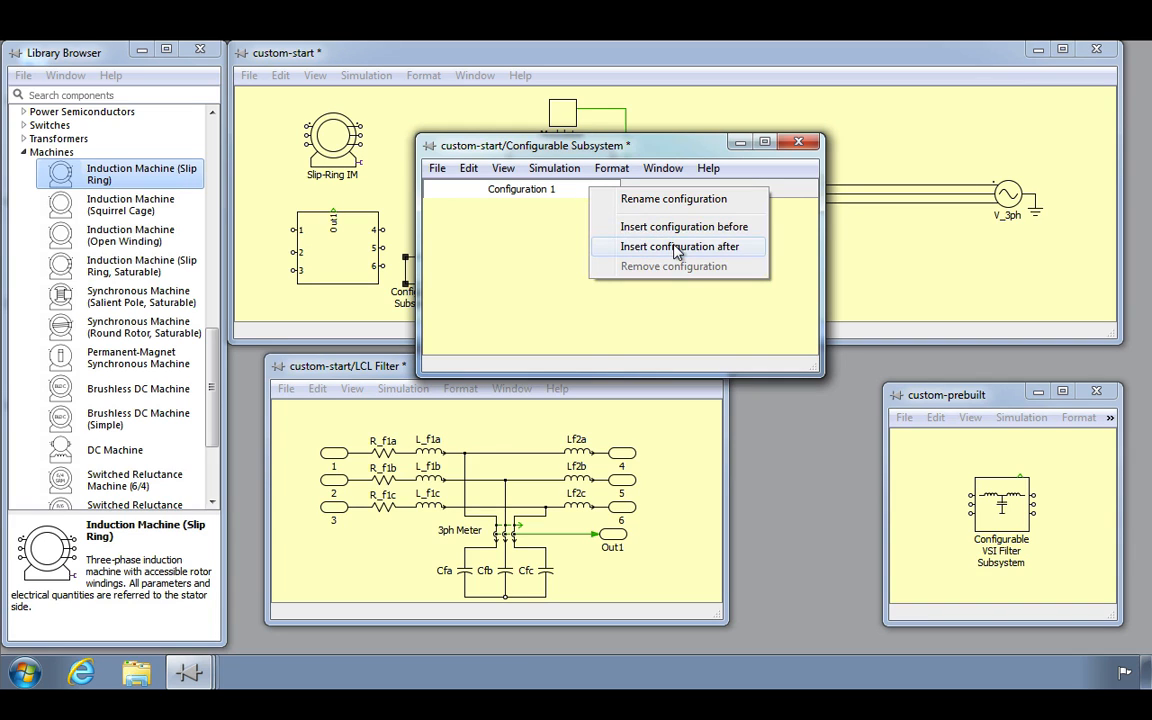
left_click(680, 246)
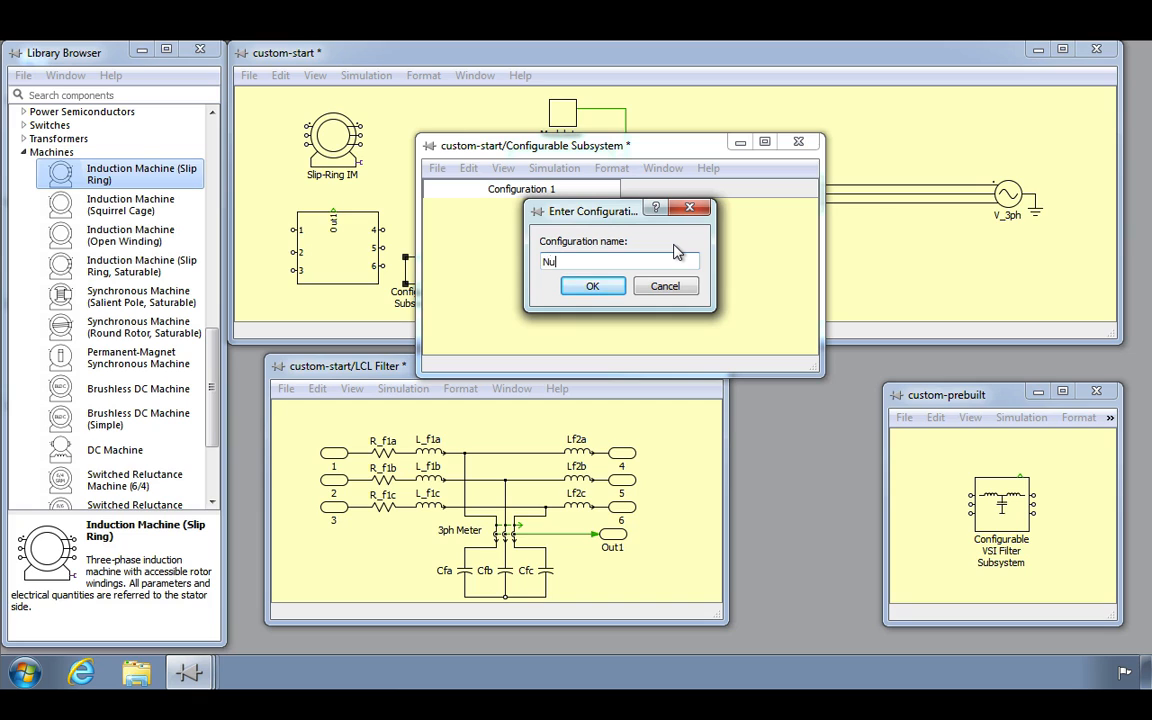
left_click(592, 286)
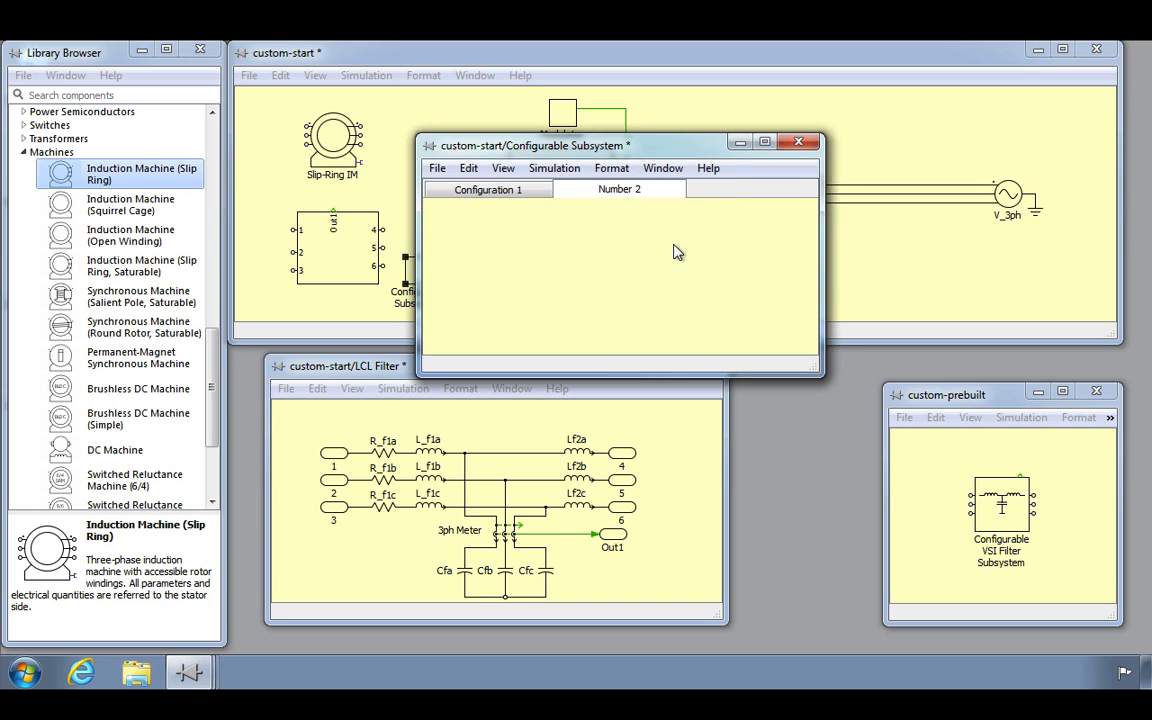
- Confirm the new configuration's name as Number 2 via its rename prompt
double_click(620, 188)
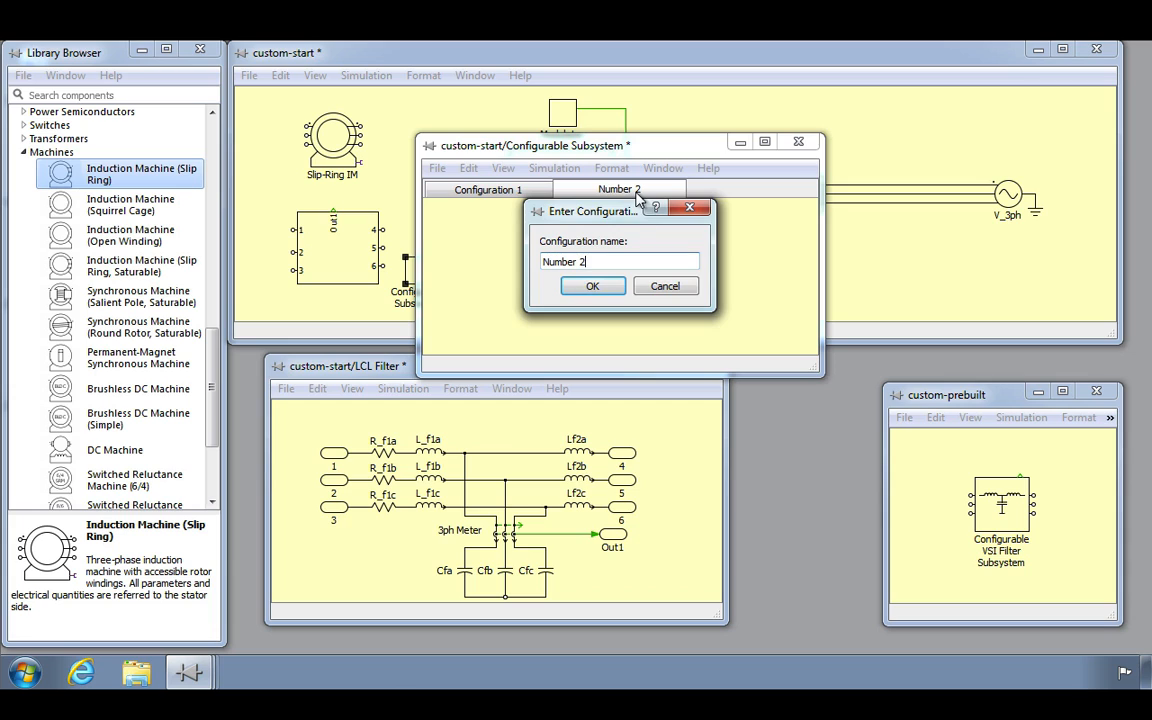
left_click(592, 286)
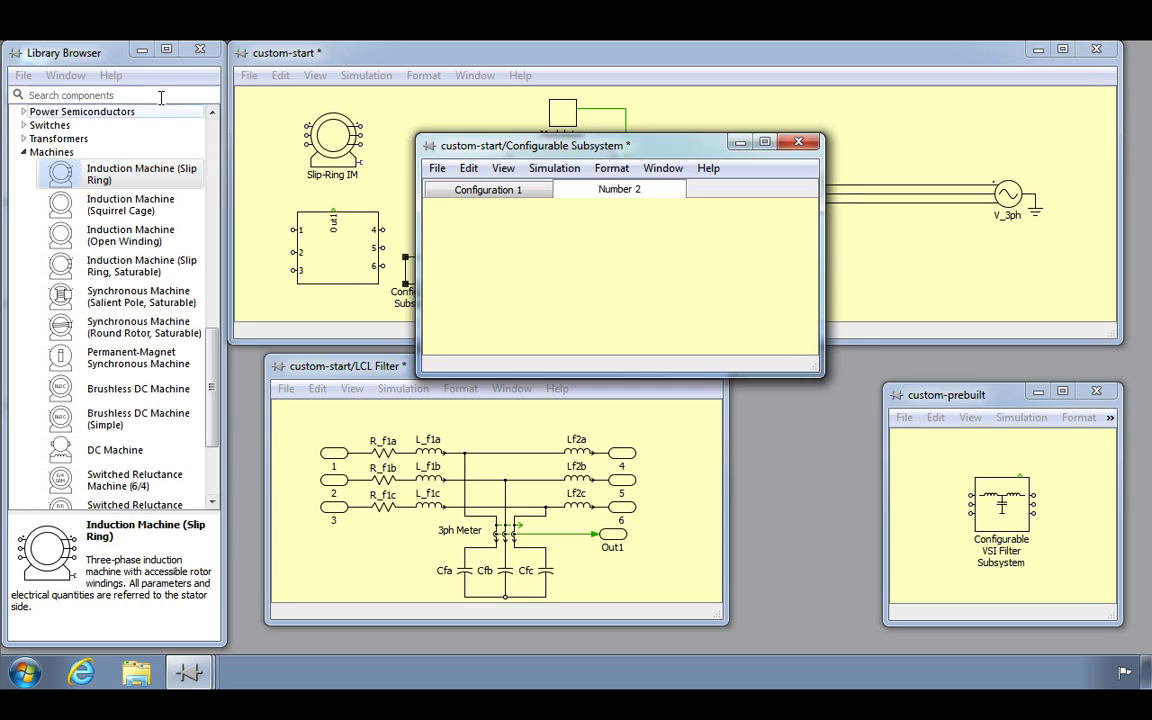
- Search the Library Browser for 'el' to find the Electrical Port block
type("elec")
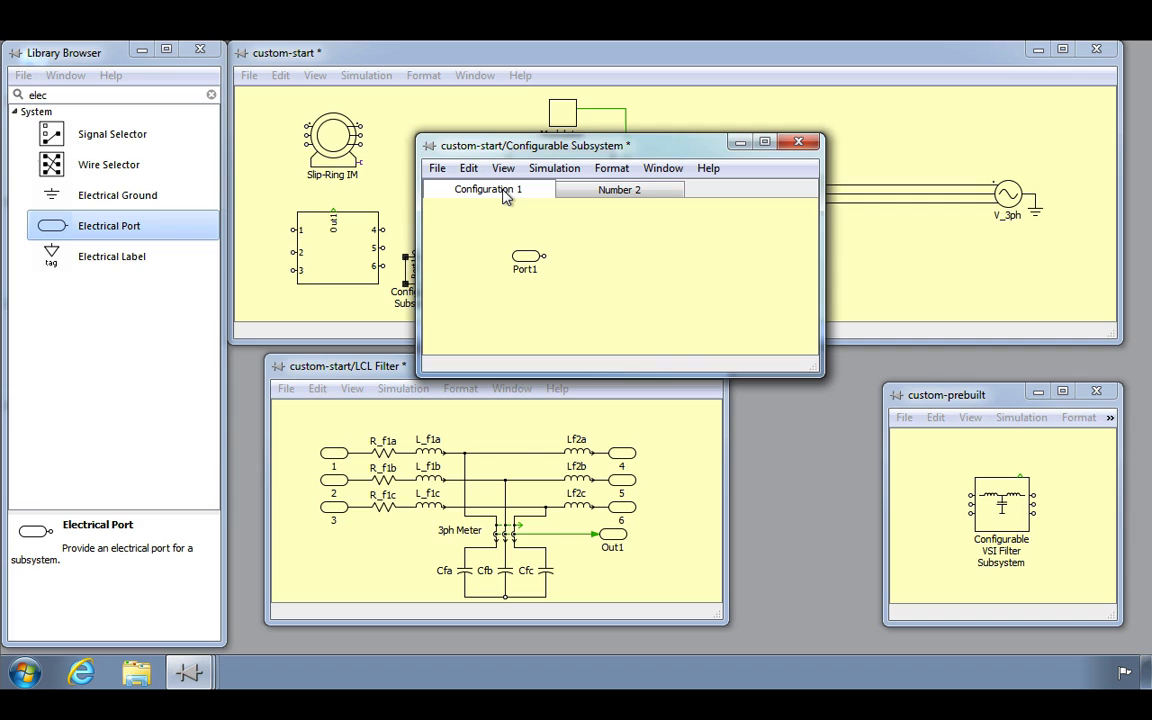
mouse_move(718, 376)
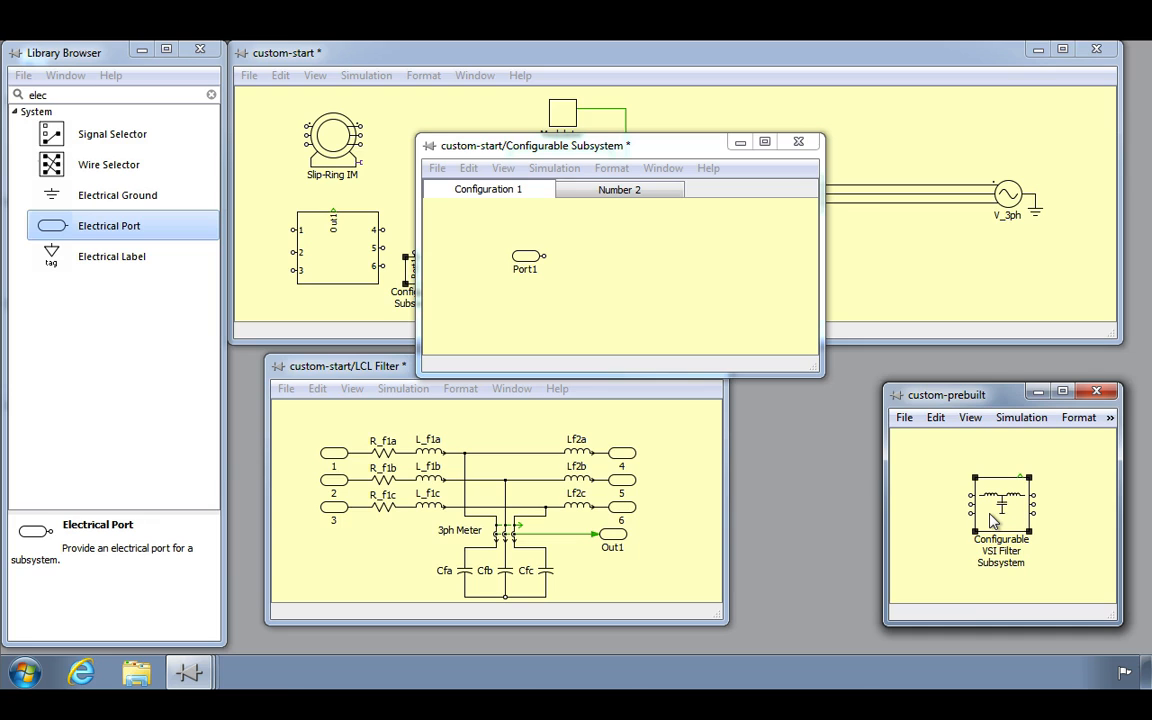
- View the VSI filter block's Configuration dropdown and keep LCL selected
double_click(1000, 510)
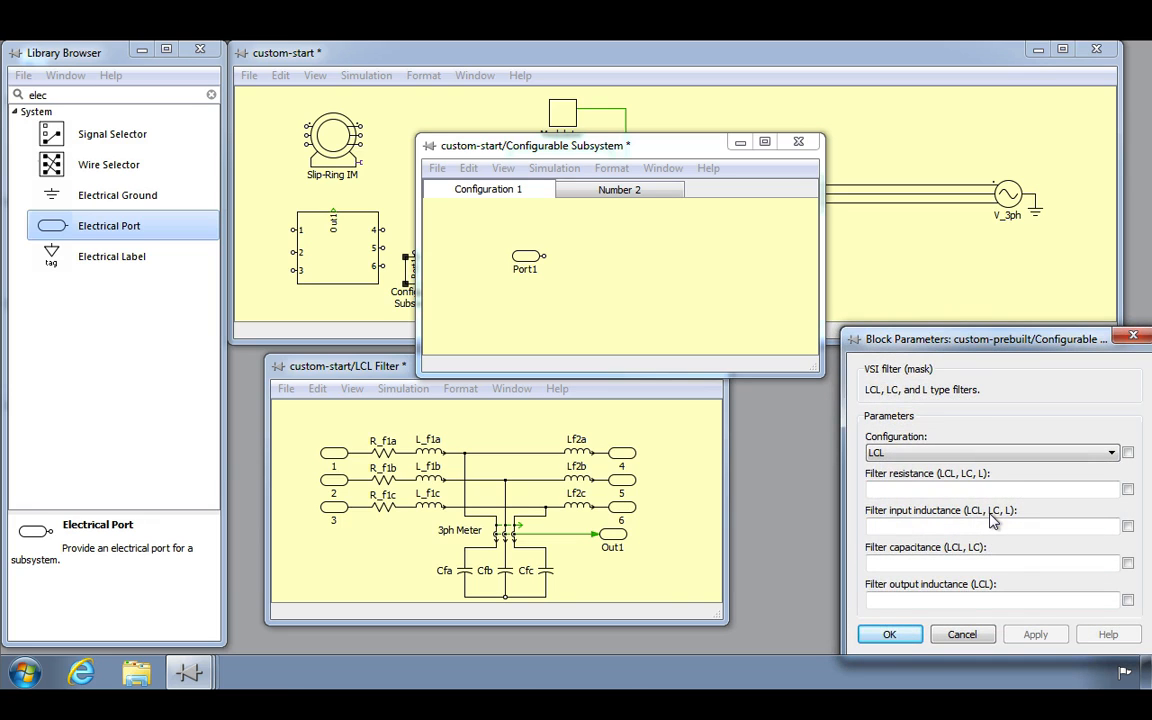
left_click(1112, 452)
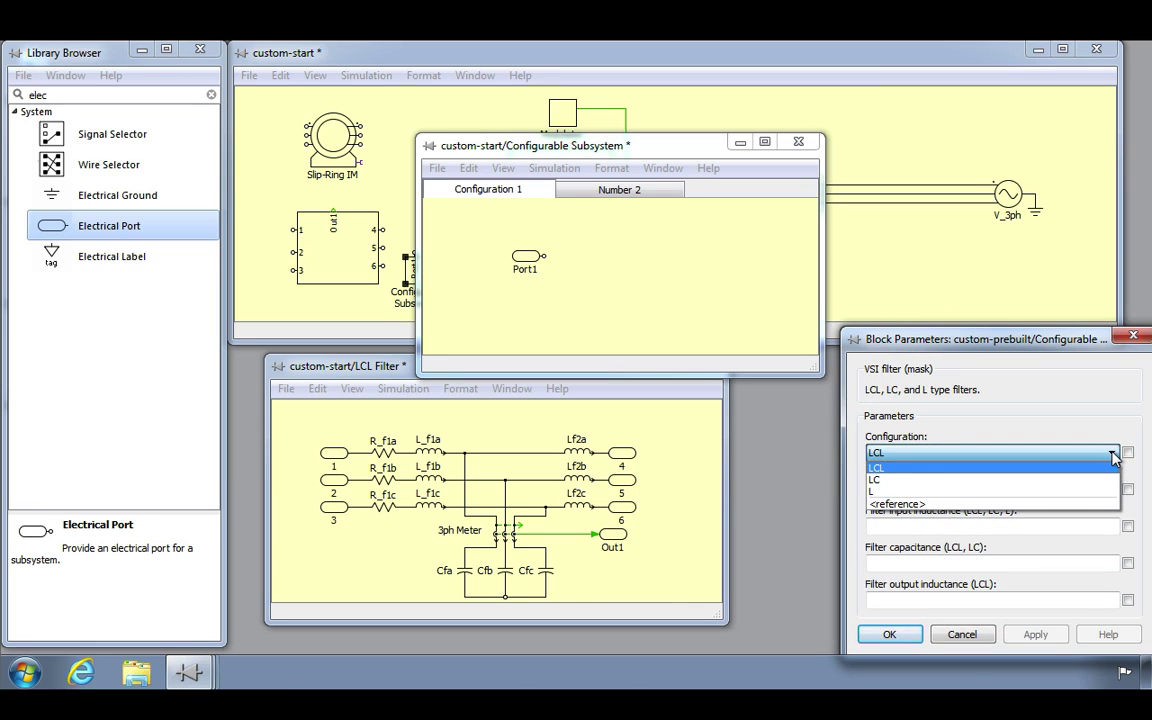
mouse_move(1108, 476)
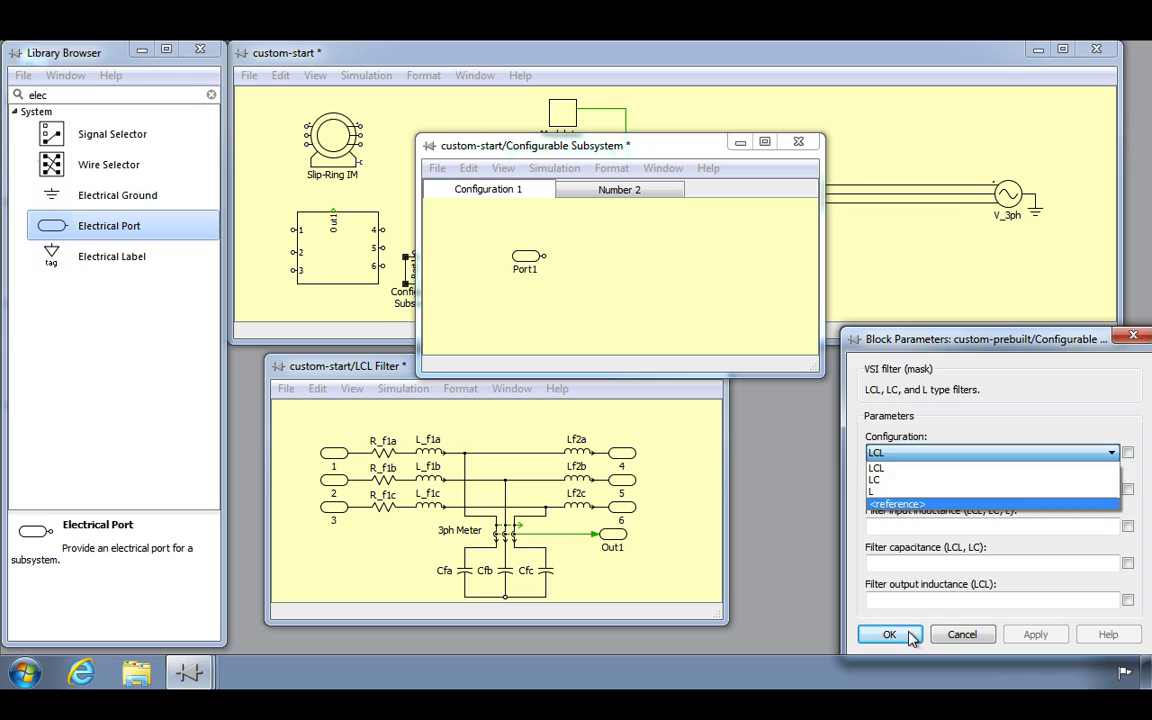
left_click(888, 634)
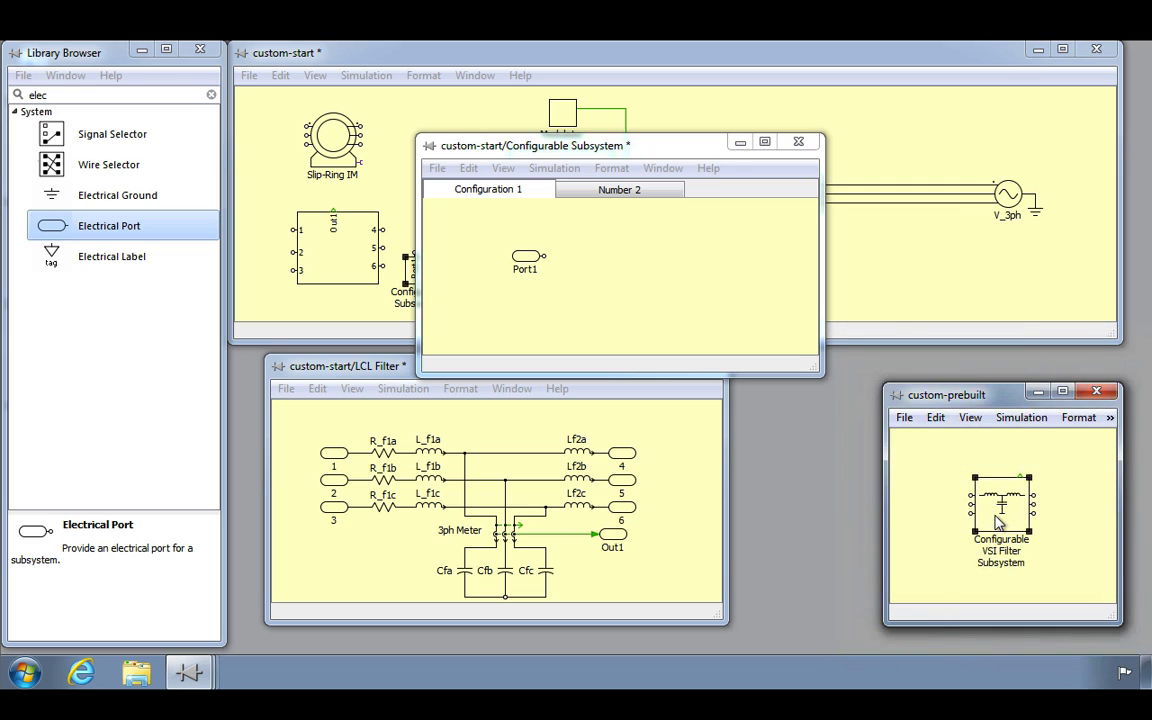
- Open the VSI Filter subsystem's schematic and view its L and LC filter configurations
double_click(1000, 512)
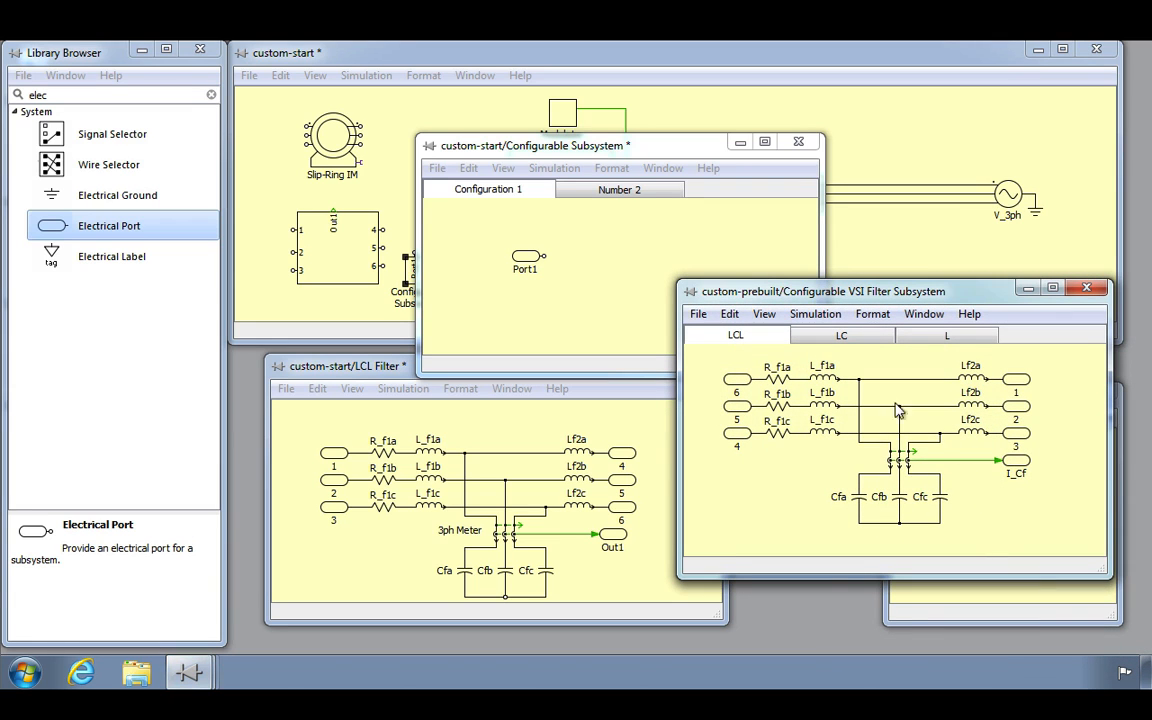
left_click(840, 336)
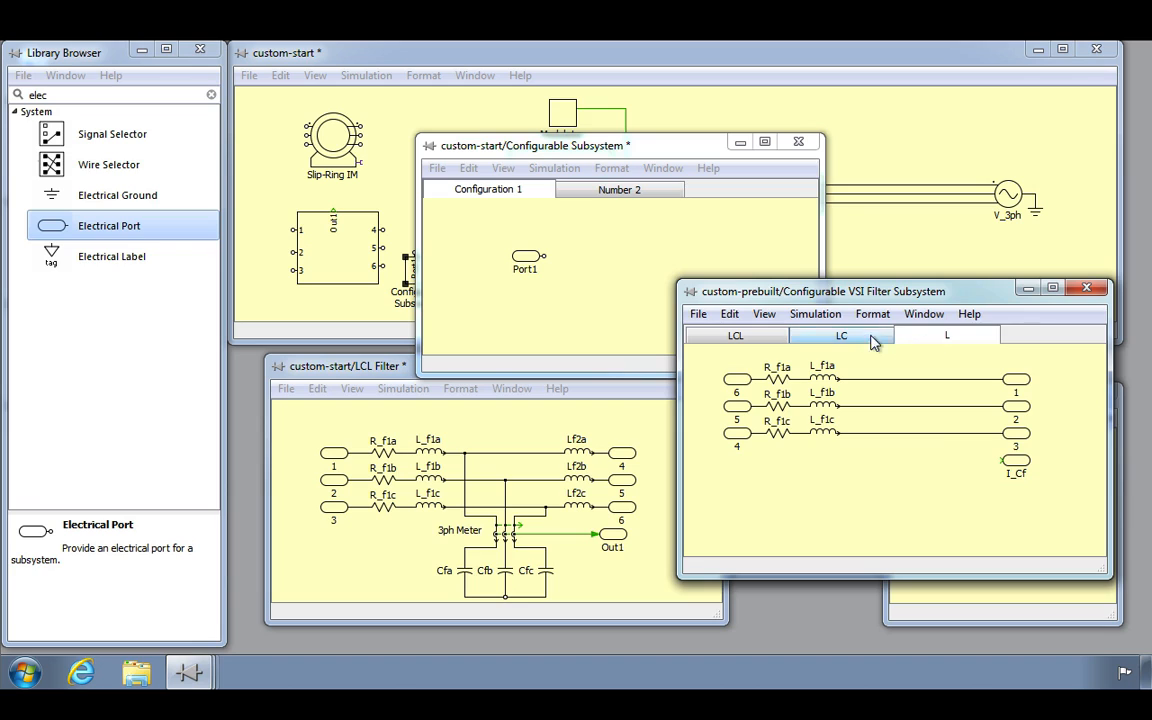
left_click(840, 336)
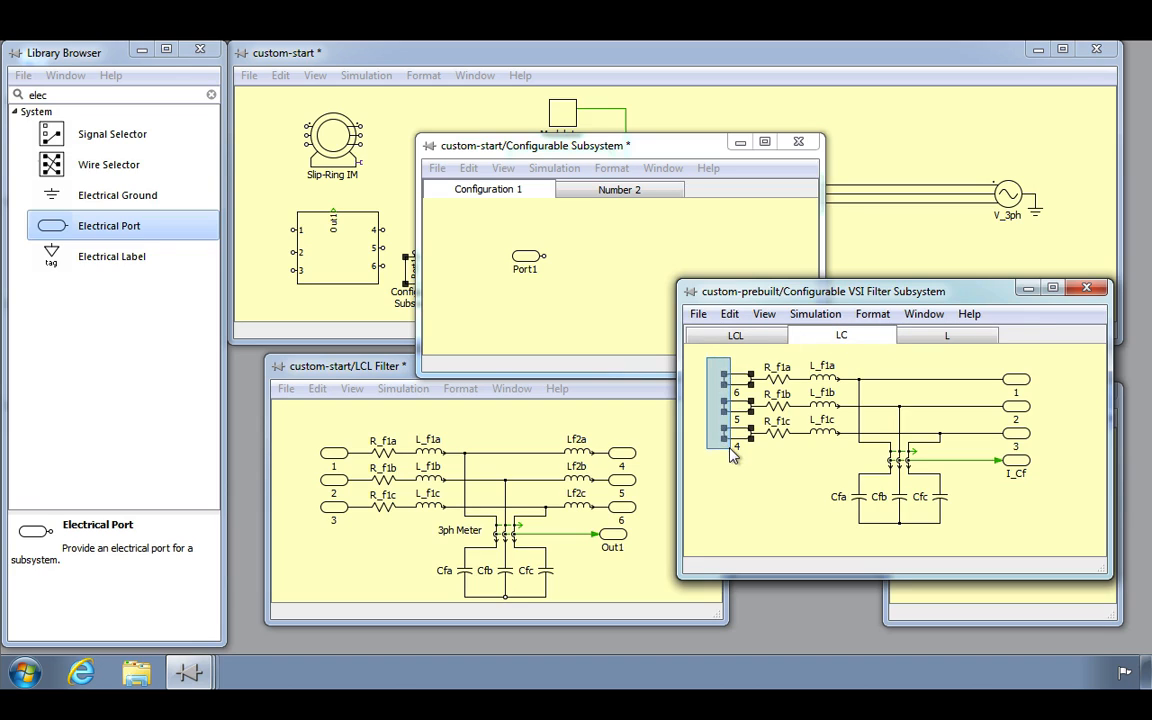